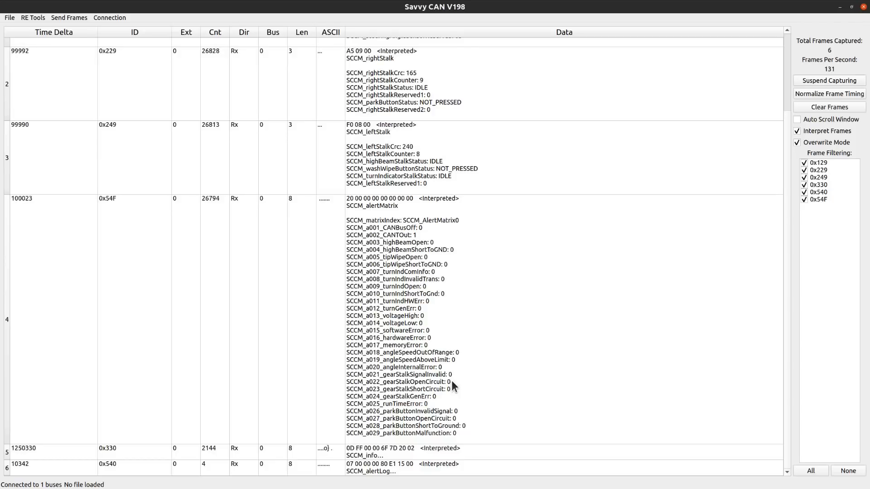
mouse_move(403, 383)
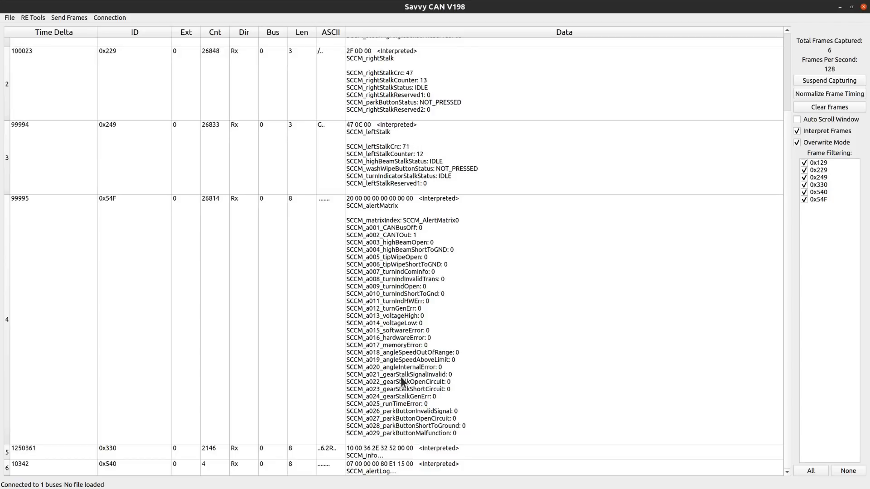
mouse_move(438, 384)
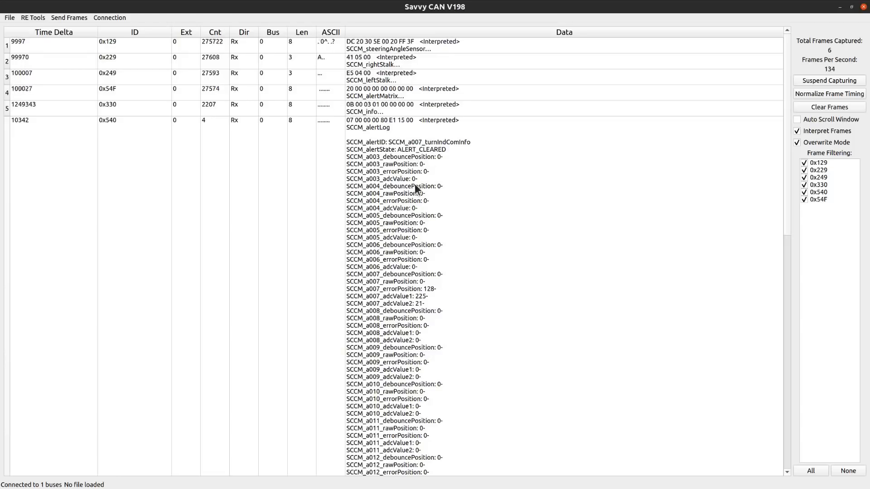
- Collapse the 0x540 alertLog row so all six frame IDs show one-line summaries
scroll(down, 3)
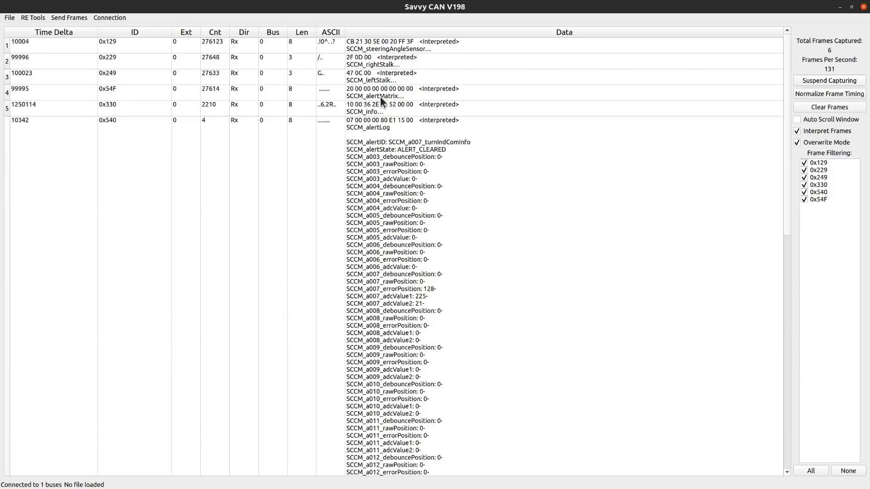
scroll(down, 3)
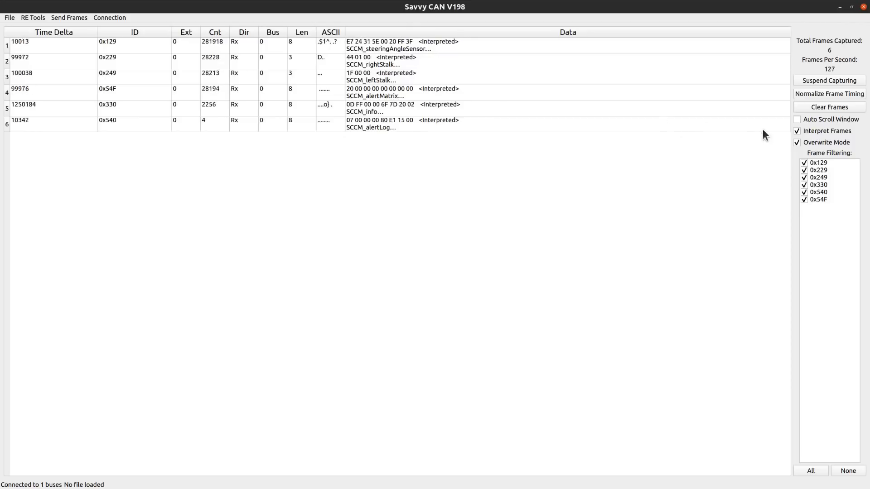
- Uncheck Interpret Frames so captured frames show only raw data bytes
click(798, 131)
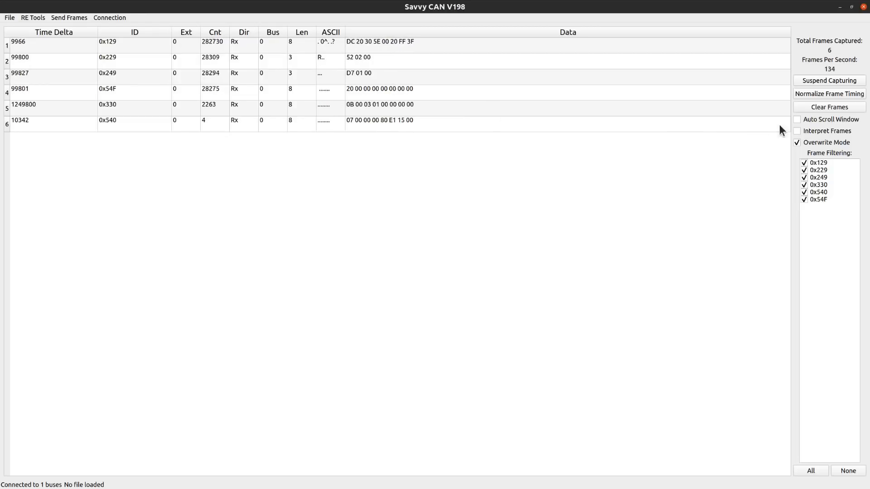
click(797, 130)
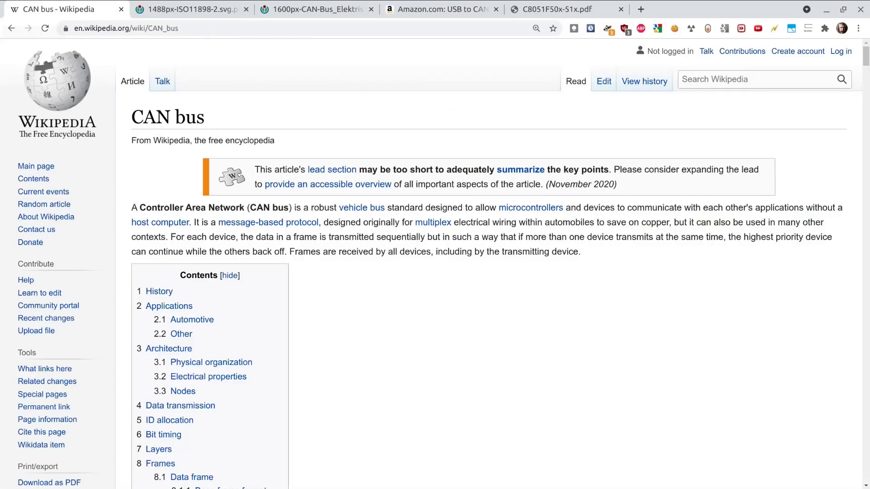
mouse_move(266, 115)
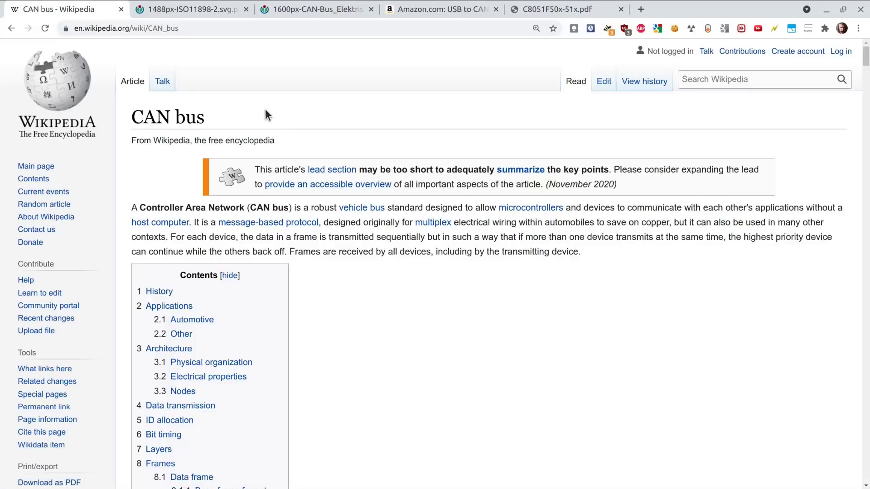
mouse_move(372, 169)
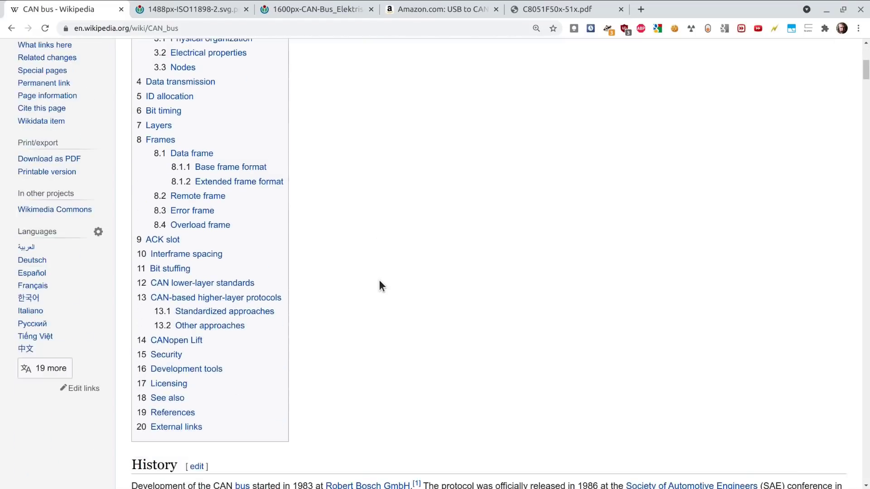
- Scroll the CAN bus article through History, Applications and Automotive down to Architecture's physical organization
scroll(down, 3)
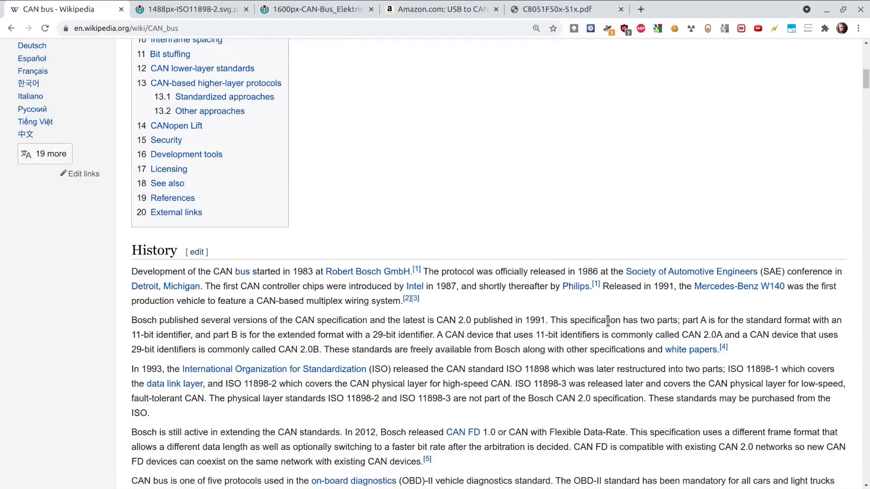
scroll(down, 3)
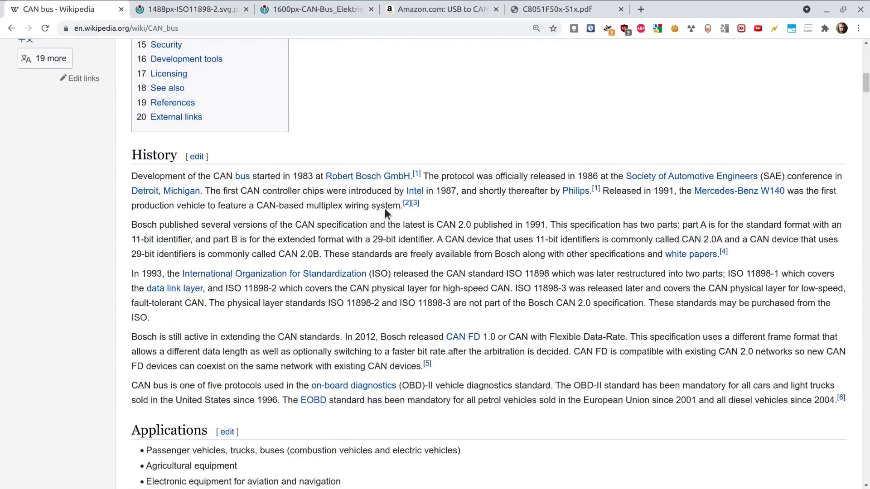
mouse_move(409, 254)
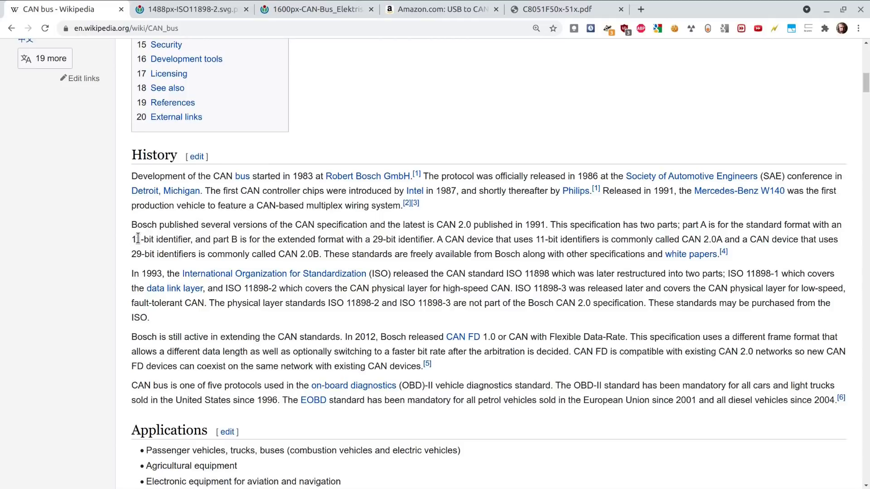
mouse_move(138, 238)
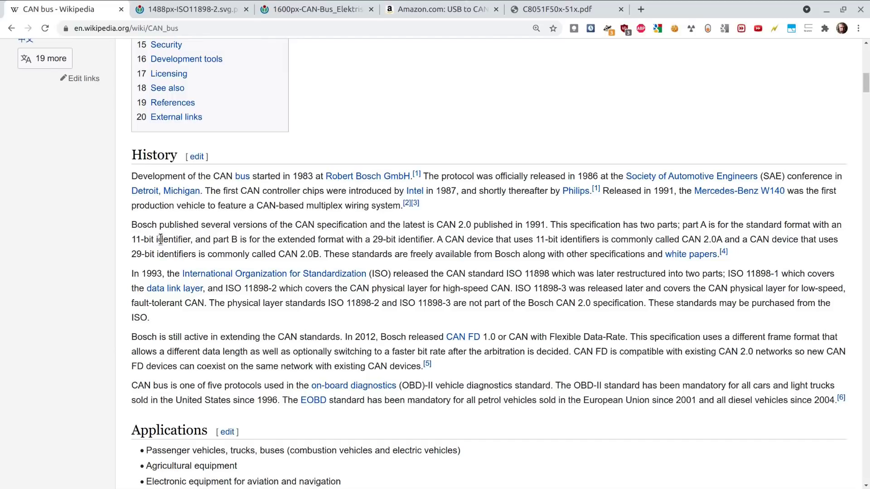
mouse_move(360, 252)
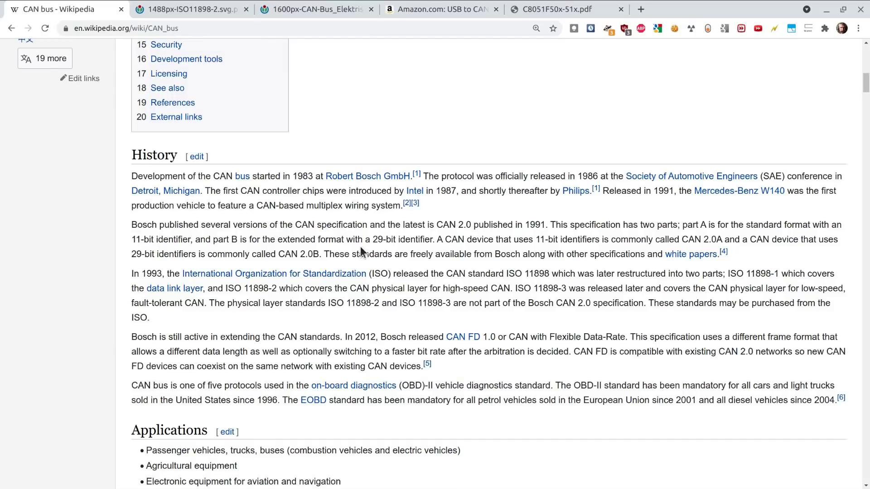
mouse_move(367, 237)
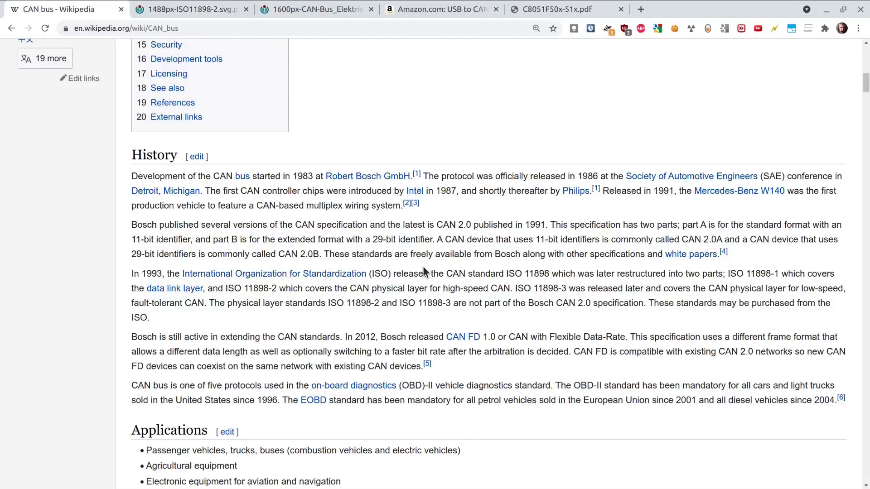
scroll(down, 3)
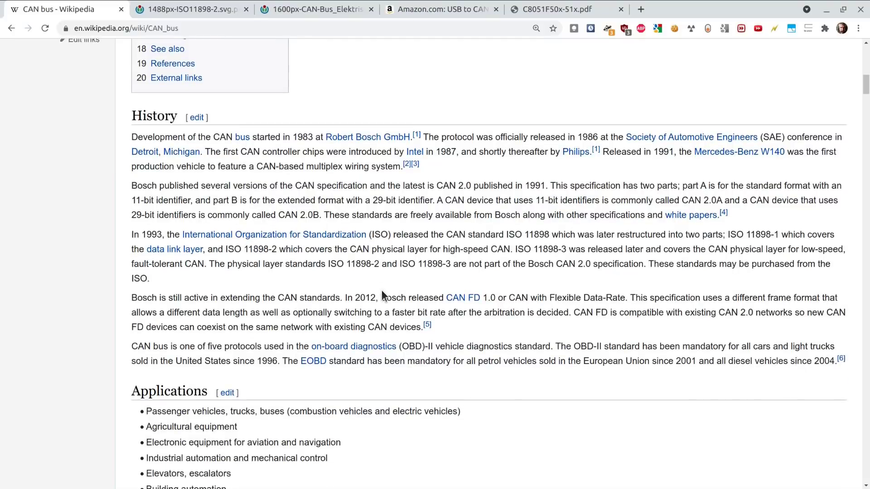
mouse_move(528, 297)
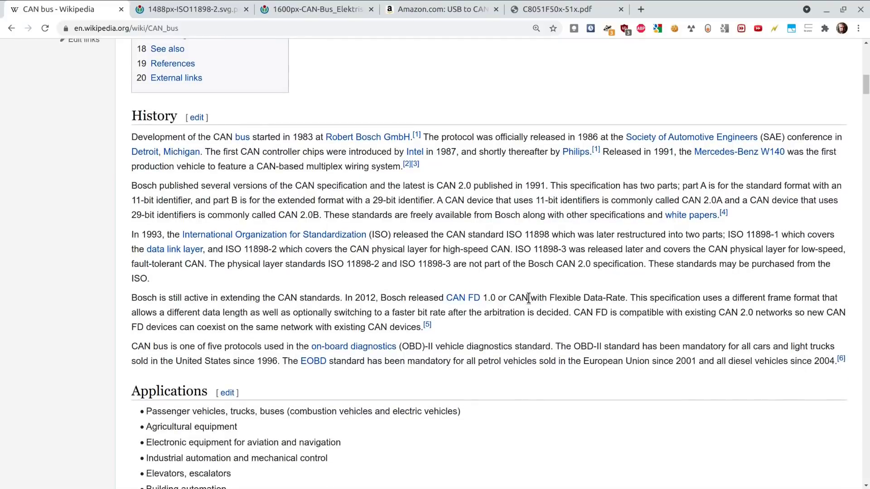
mouse_move(456, 327)
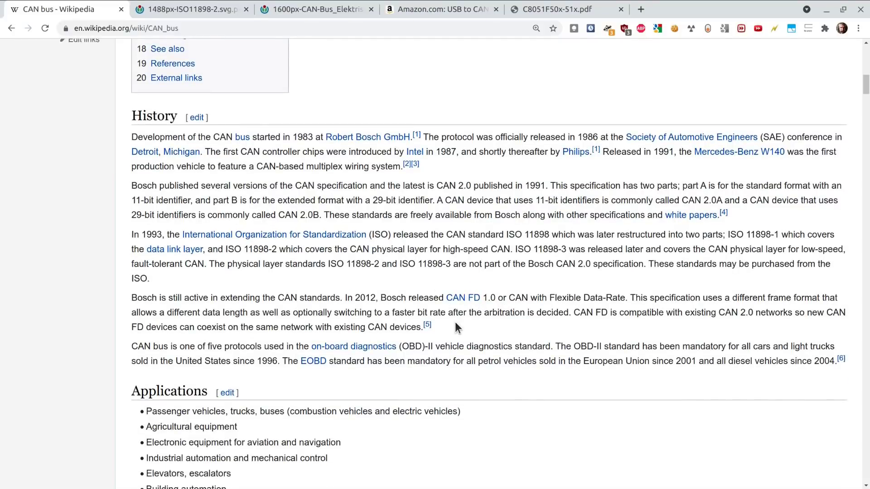
scroll(down, 3)
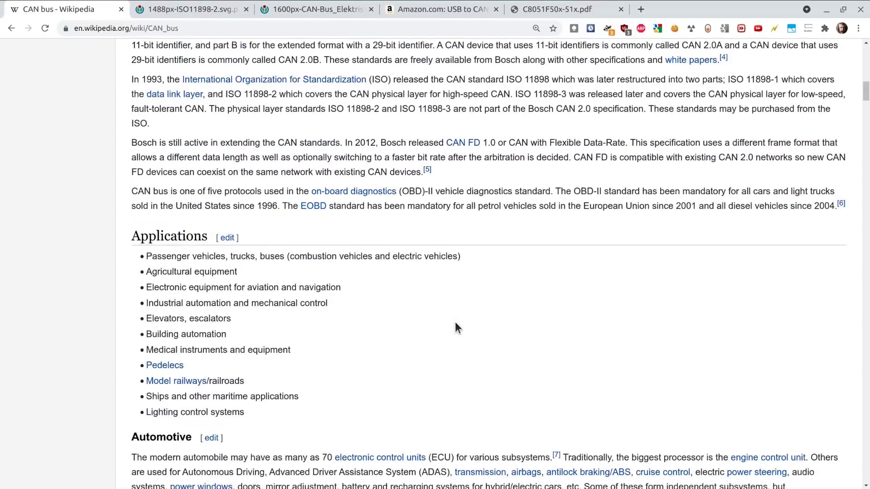
scroll(down, 3)
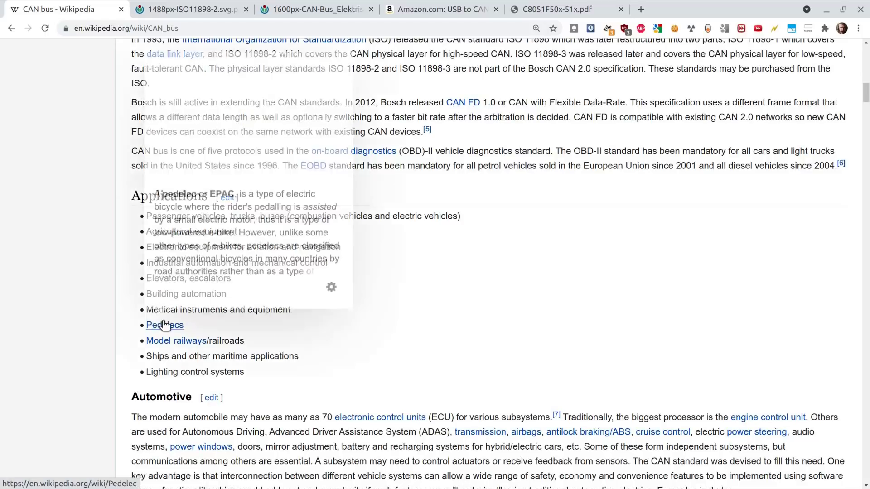
mouse_move(302, 340)
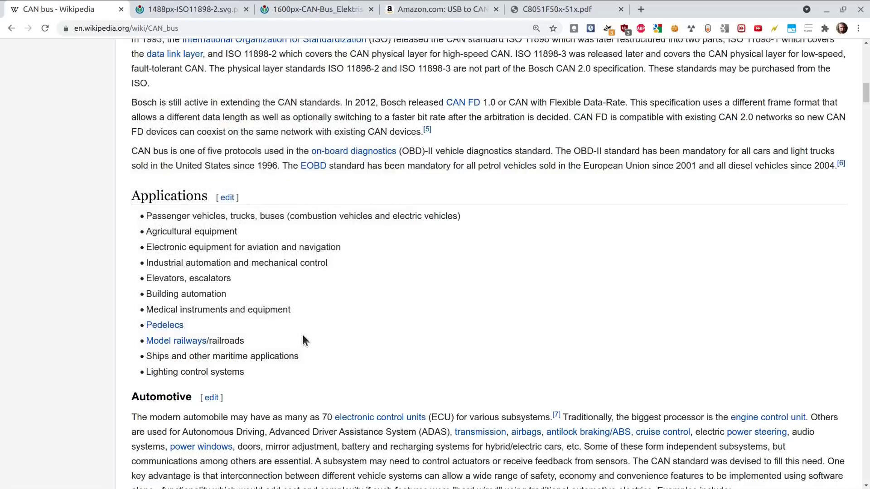
mouse_move(268, 386)
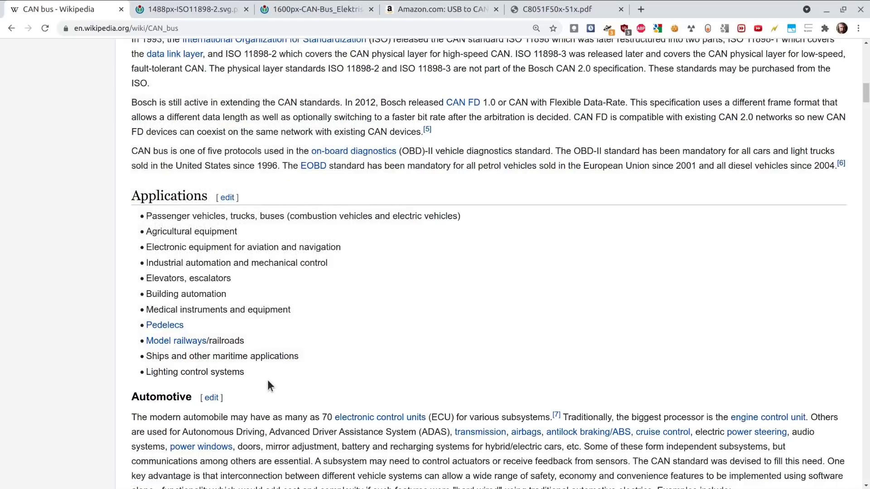
scroll(down, 3)
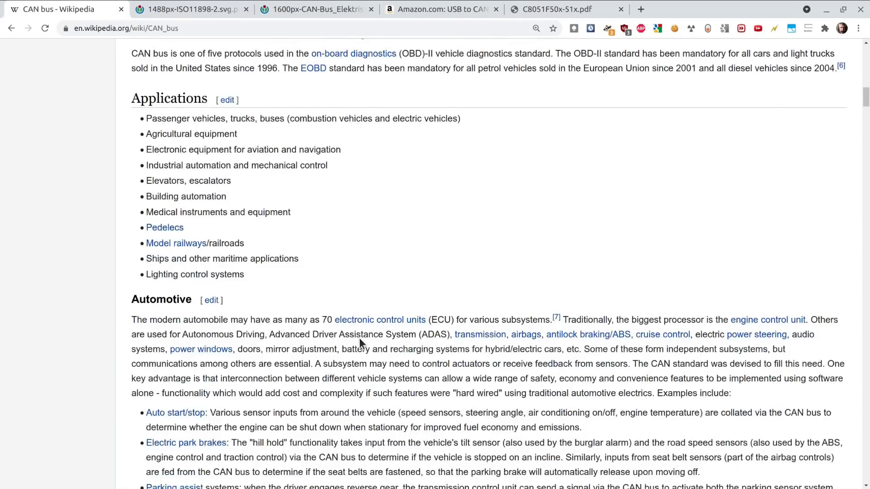
scroll(down, 3)
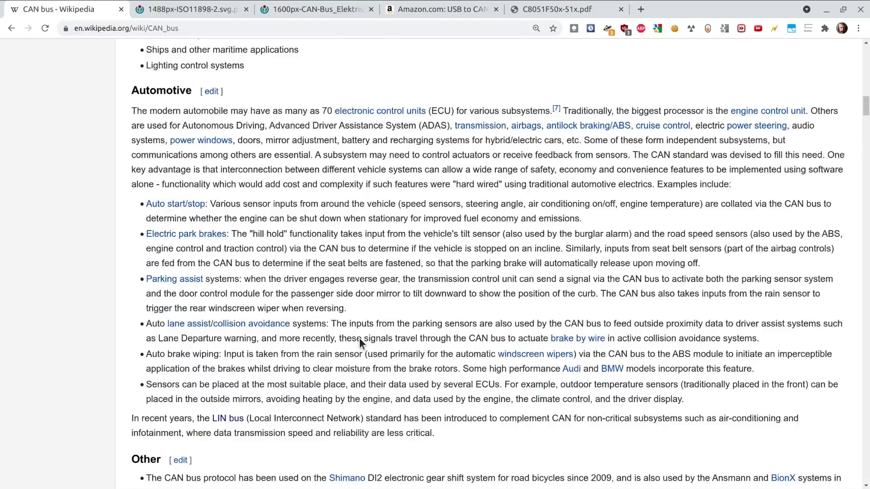
mouse_move(267, 238)
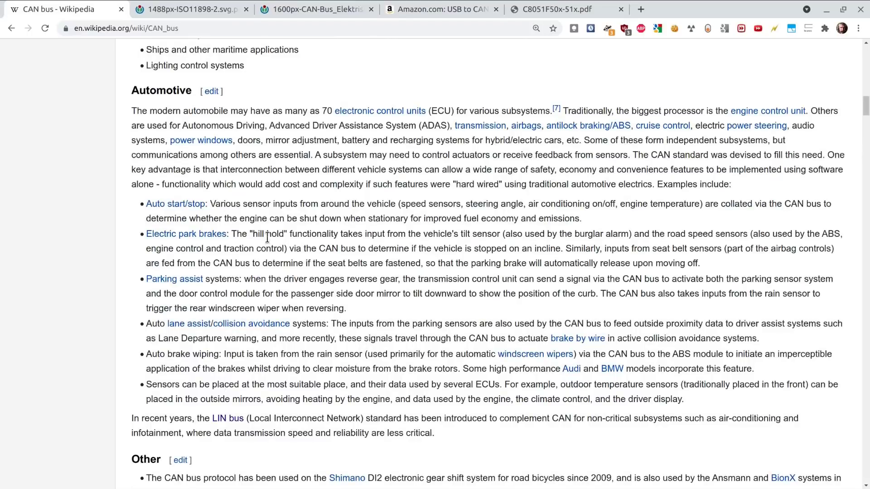
scroll(down, 3)
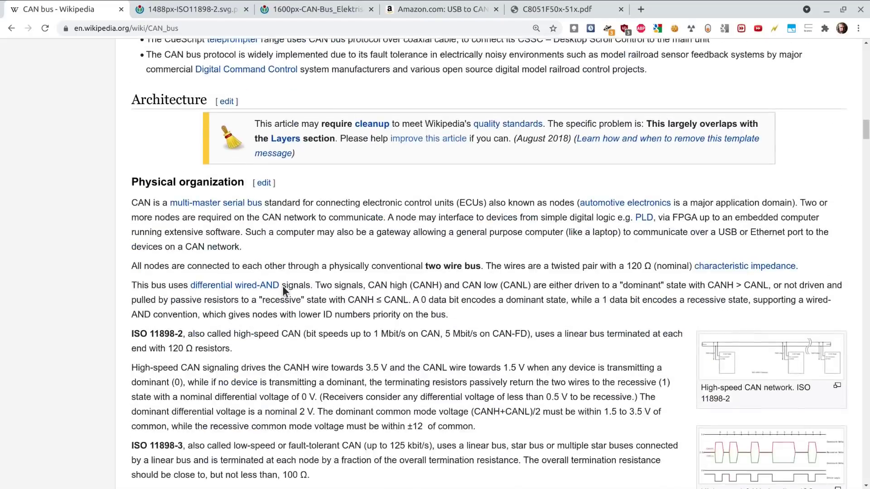
scroll(down, 3)
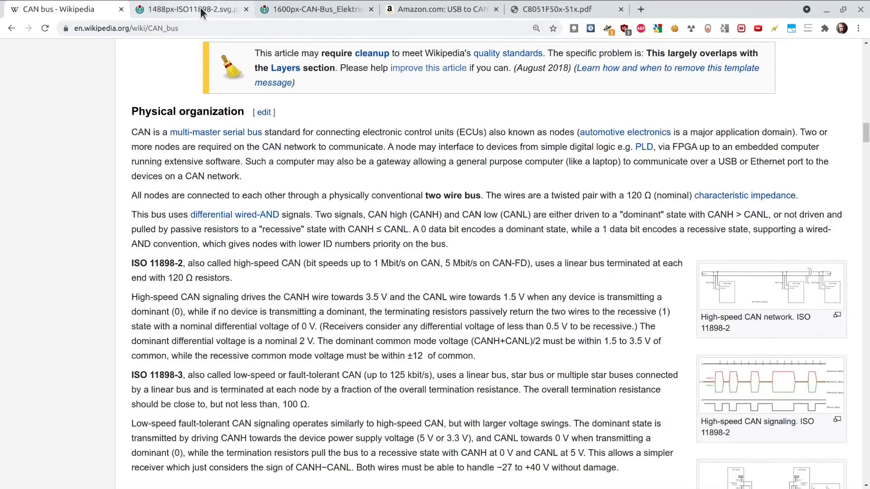
- View the ISO 11898-2 voltage diagram, then the CAN bus wiring diagram with 120 Ω terminators
click(192, 9)
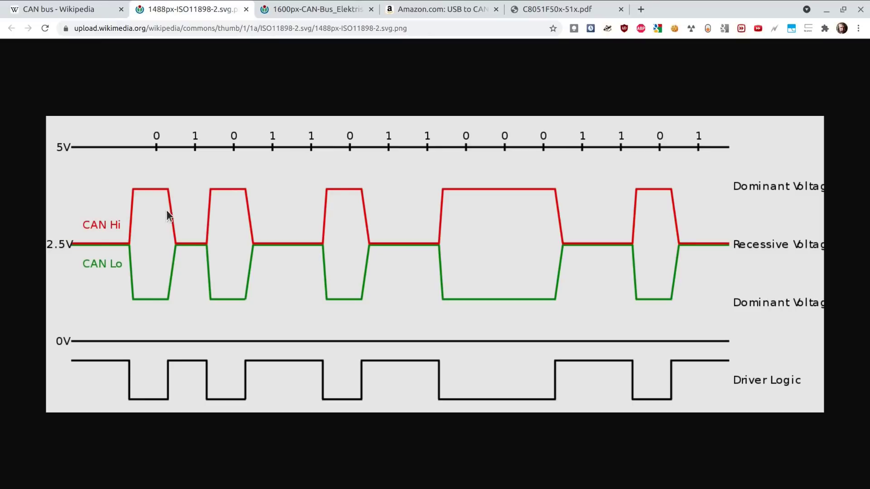
mouse_move(107, 216)
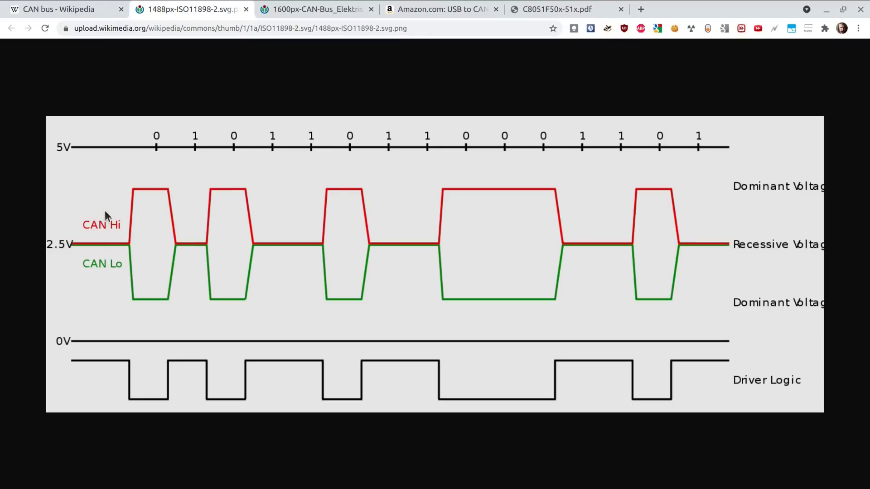
mouse_move(100, 227)
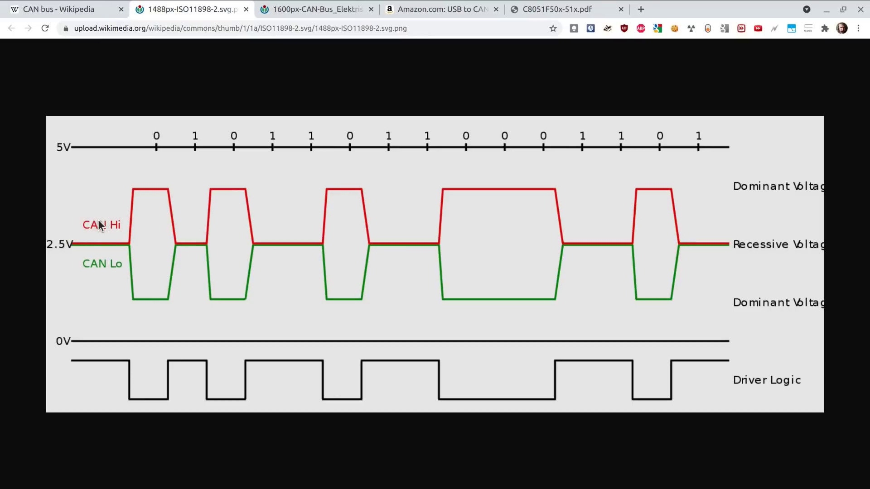
mouse_move(103, 278)
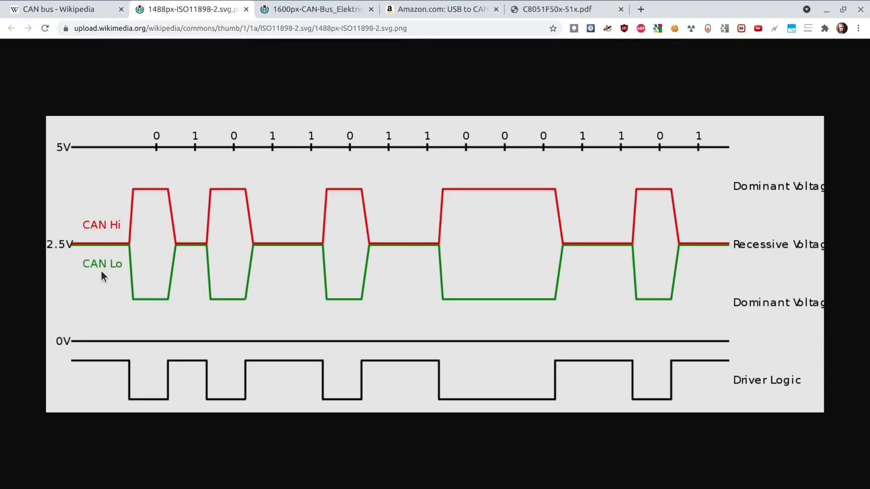
mouse_move(144, 206)
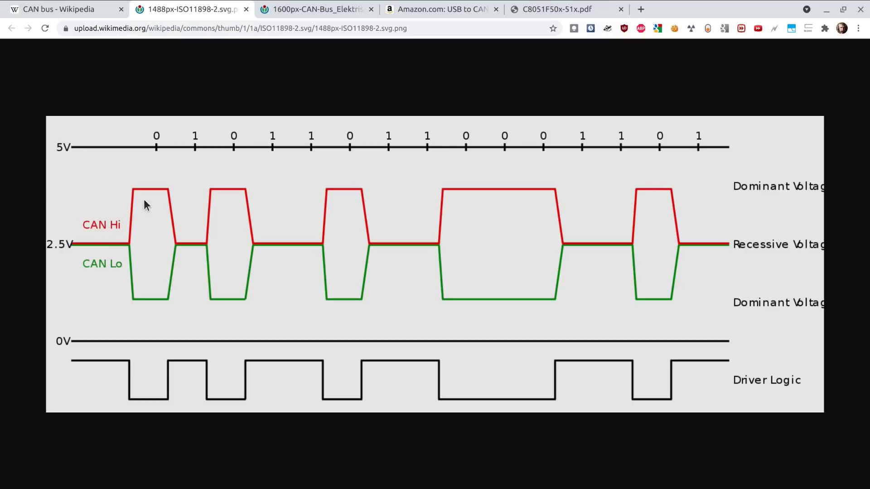
mouse_move(133, 199)
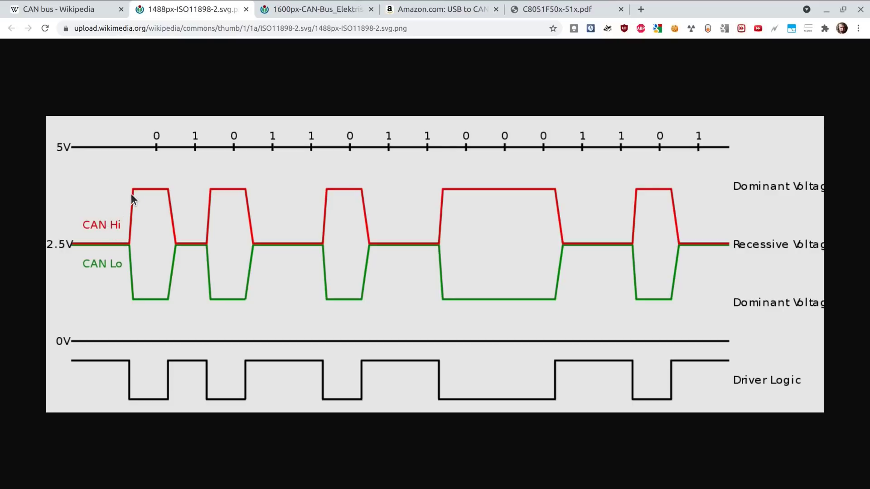
mouse_move(137, 294)
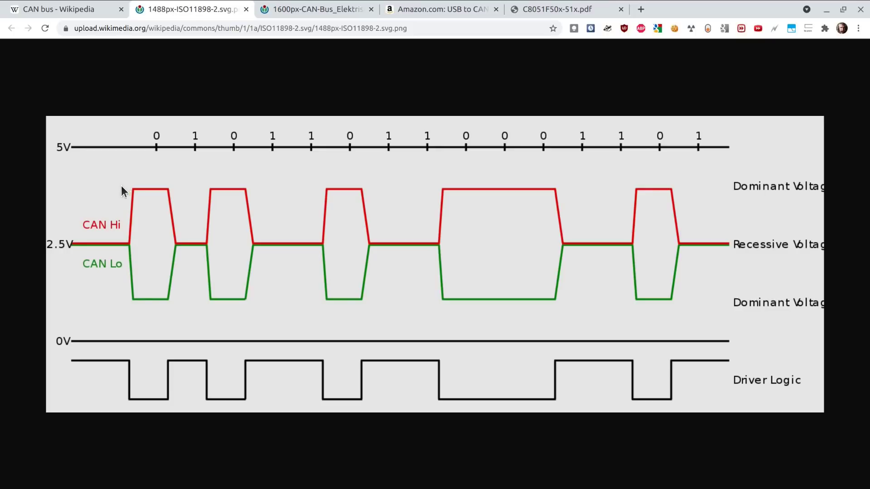
mouse_move(109, 232)
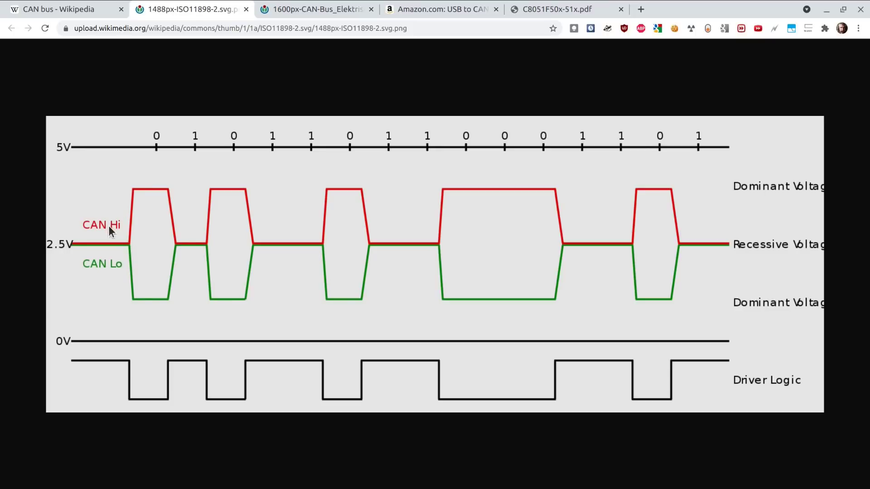
mouse_move(135, 309)
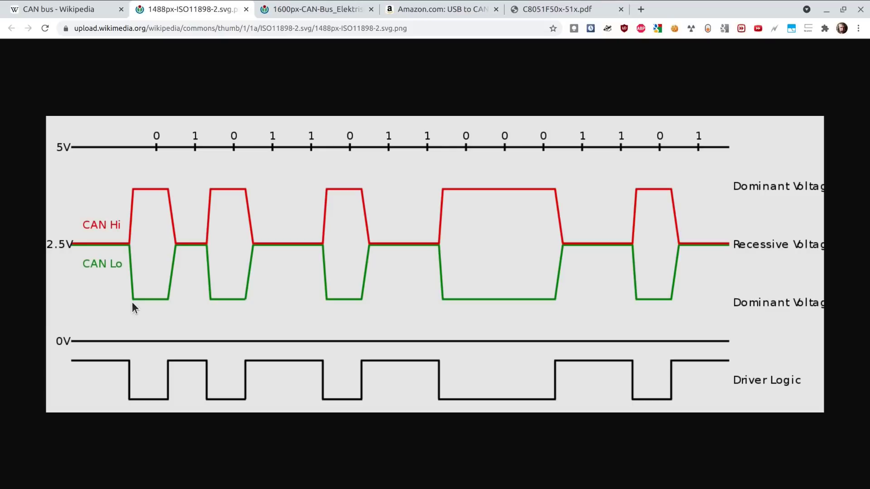
mouse_move(139, 201)
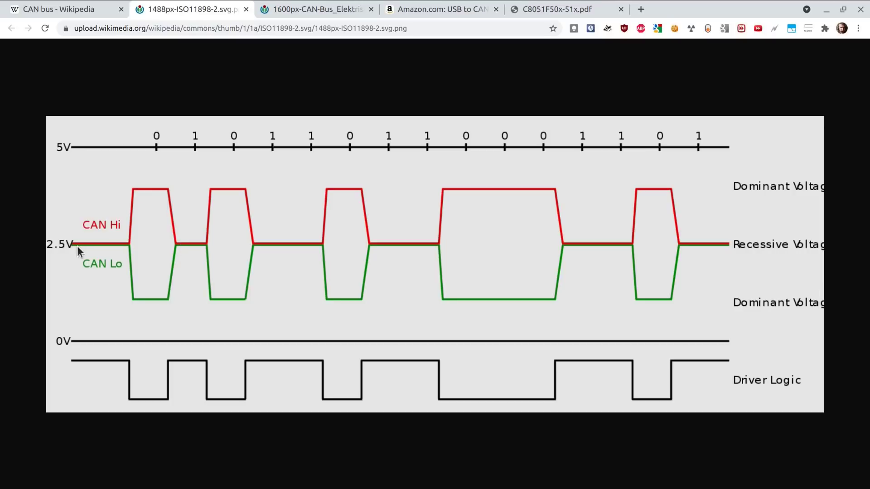
mouse_move(199, 251)
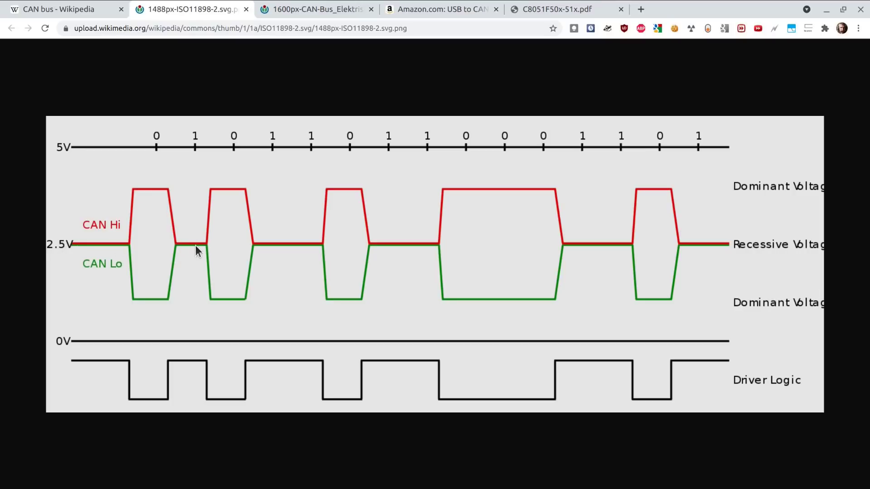
mouse_move(194, 149)
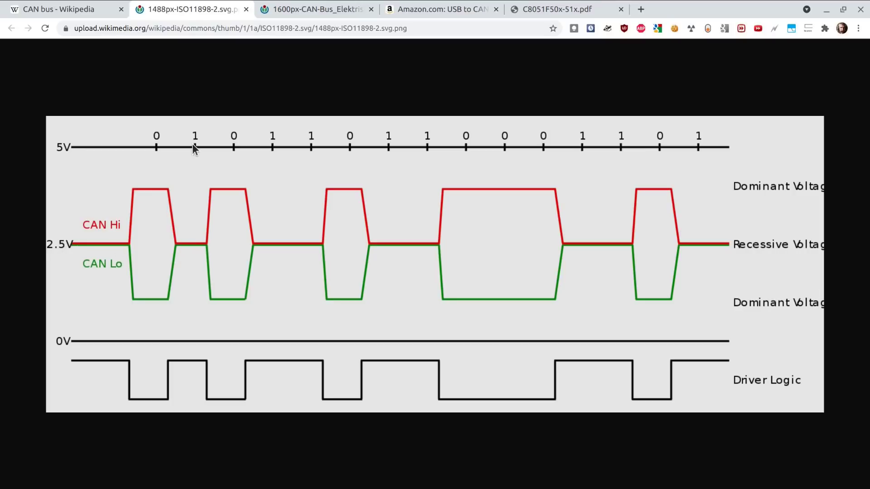
mouse_move(200, 214)
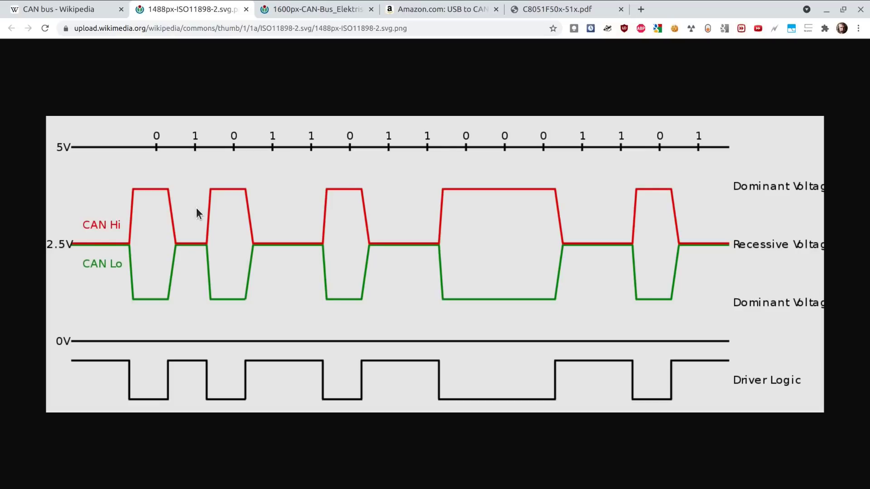
mouse_move(419, 178)
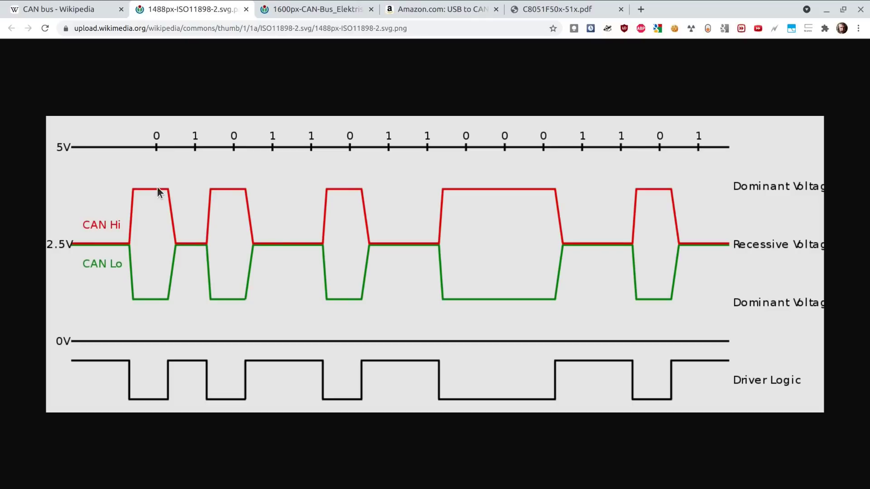
mouse_move(175, 275)
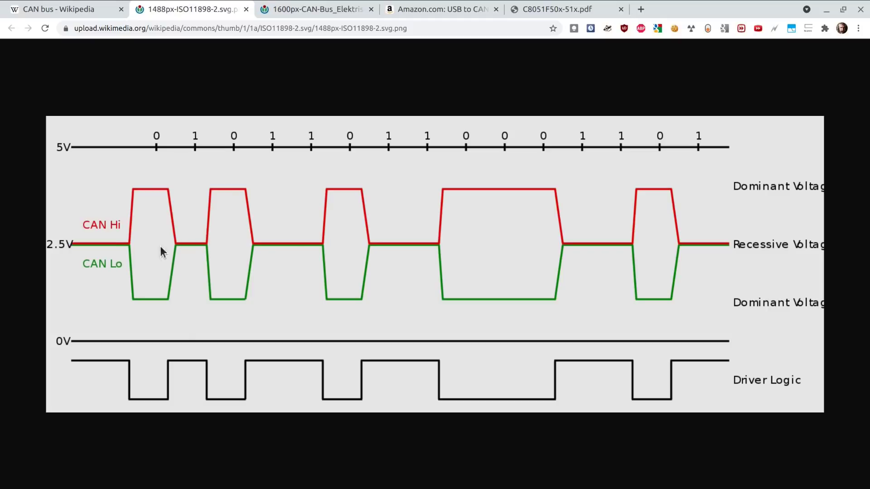
mouse_move(266, 16)
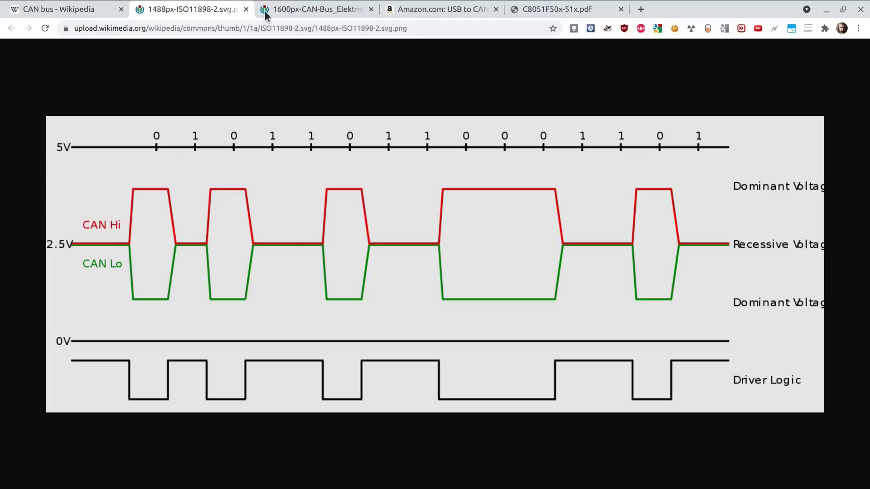
click(316, 9)
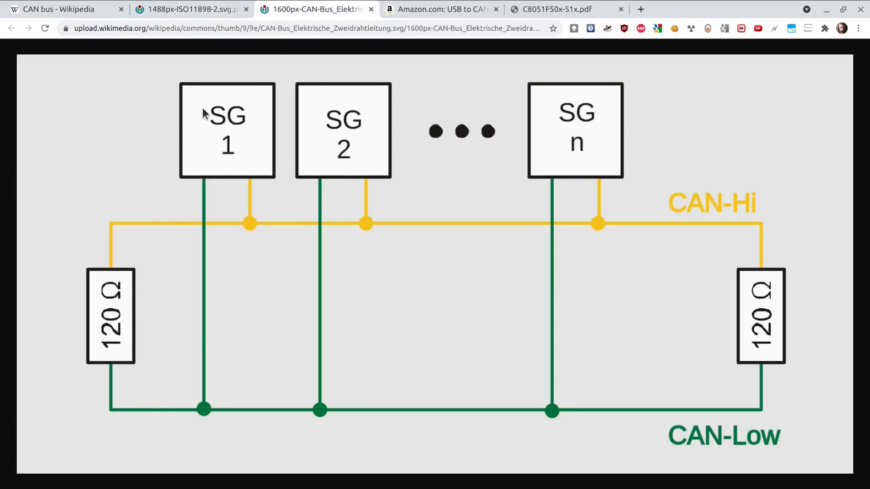
mouse_move(243, 116)
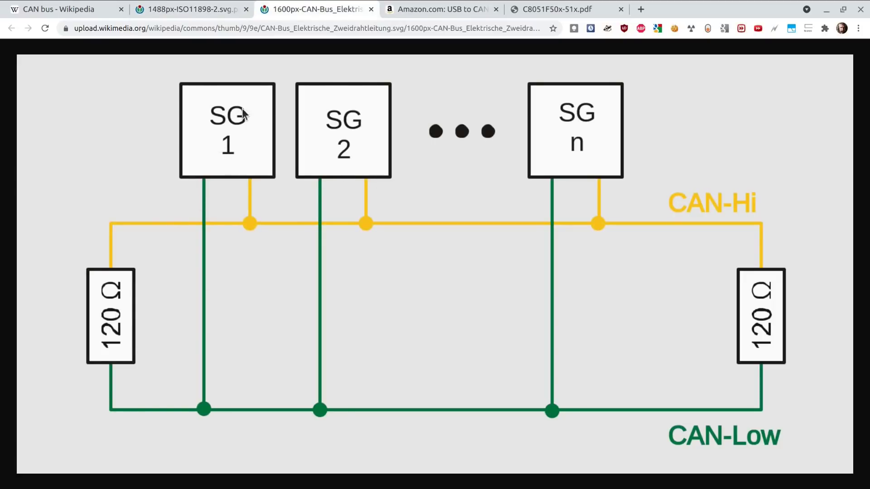
mouse_move(256, 158)
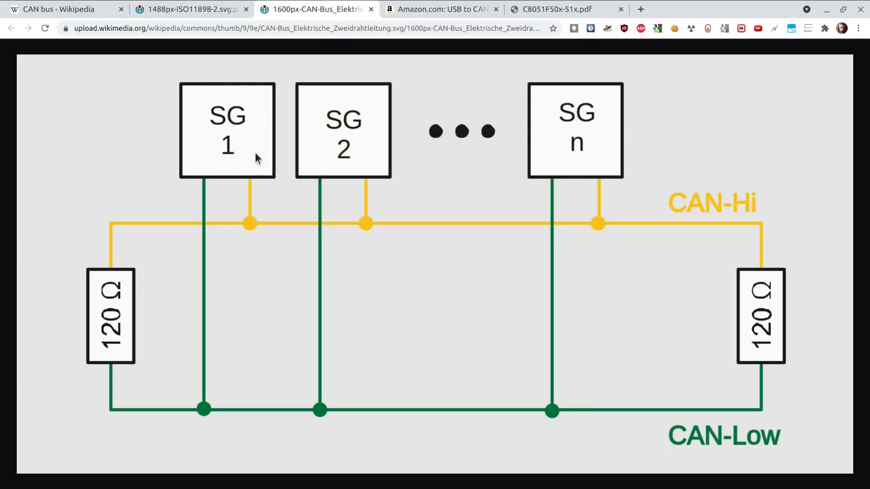
mouse_move(225, 345)
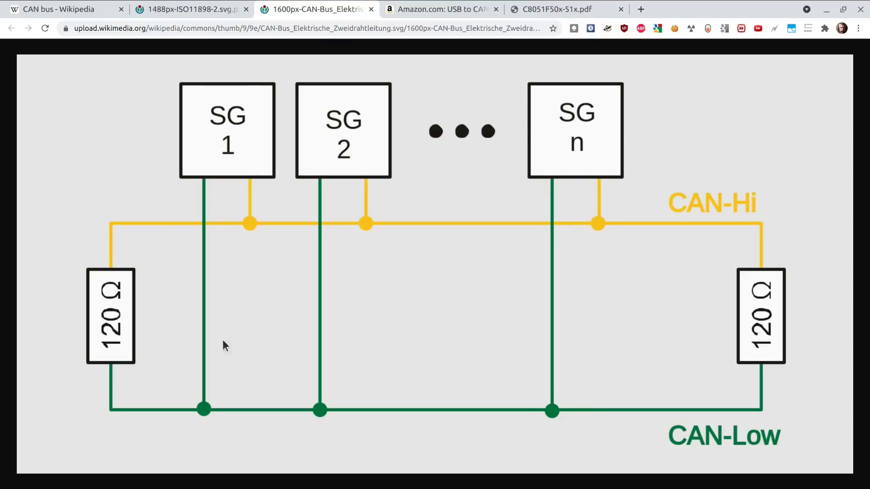
mouse_move(532, 187)
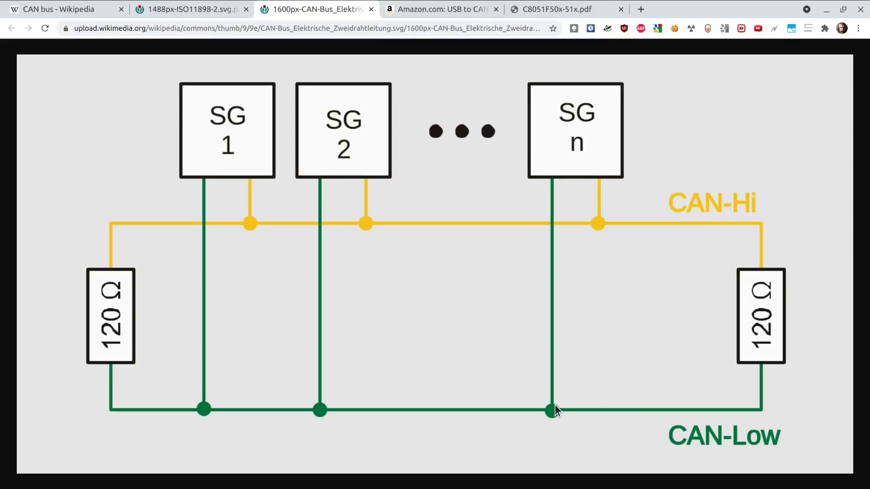
mouse_move(212, 224)
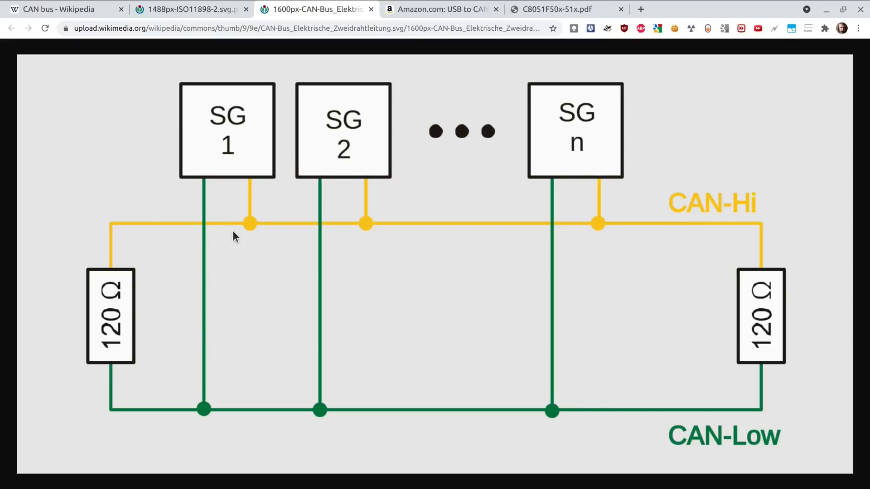
mouse_move(117, 342)
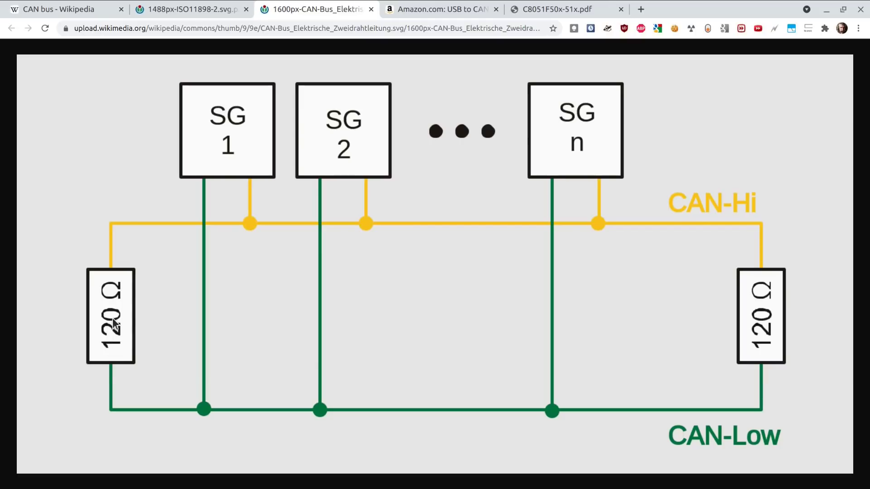
mouse_move(120, 337)
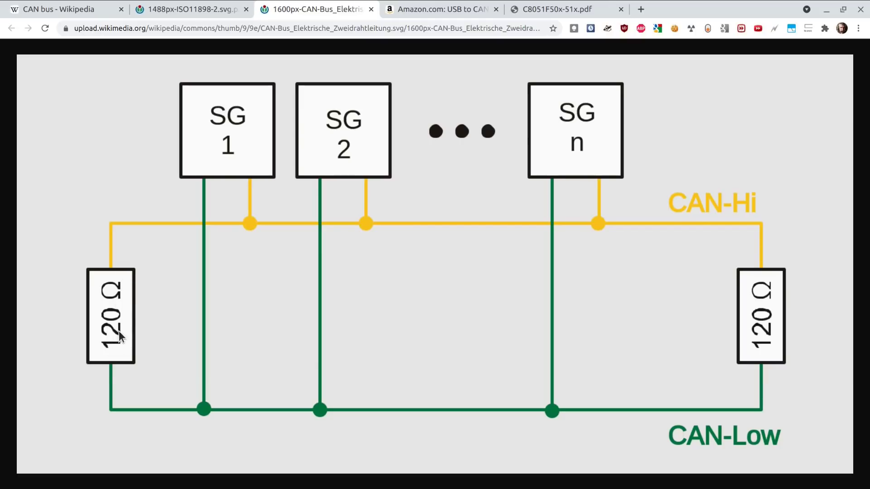
mouse_move(137, 323)
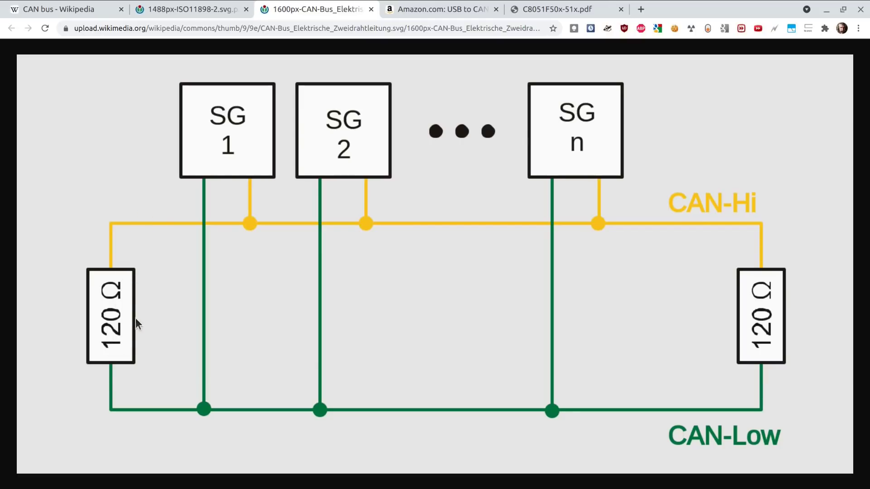
mouse_move(309, 231)
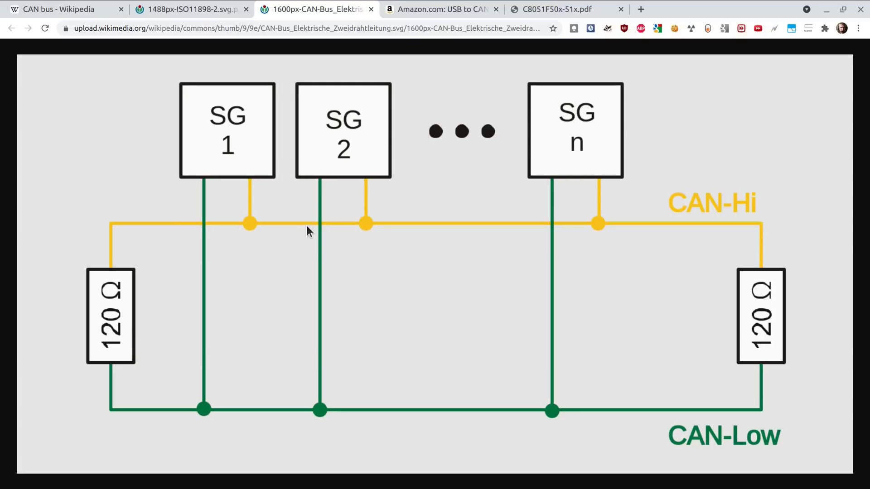
mouse_move(150, 230)
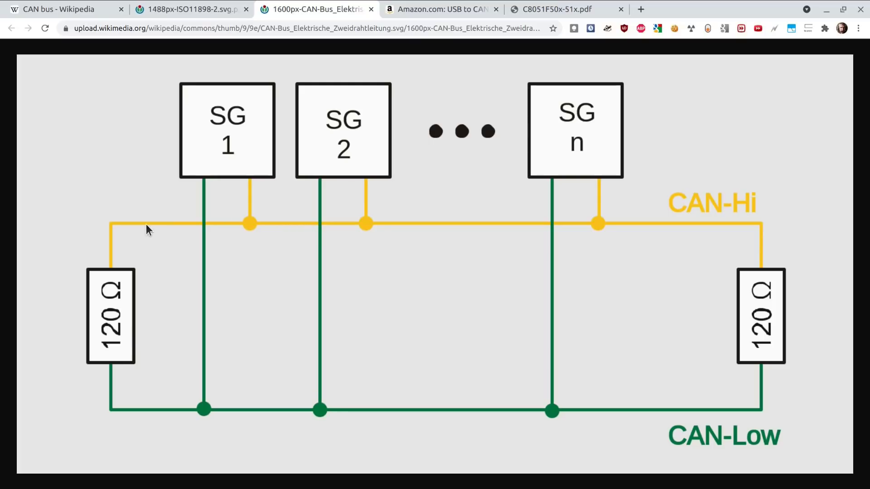
mouse_move(118, 226)
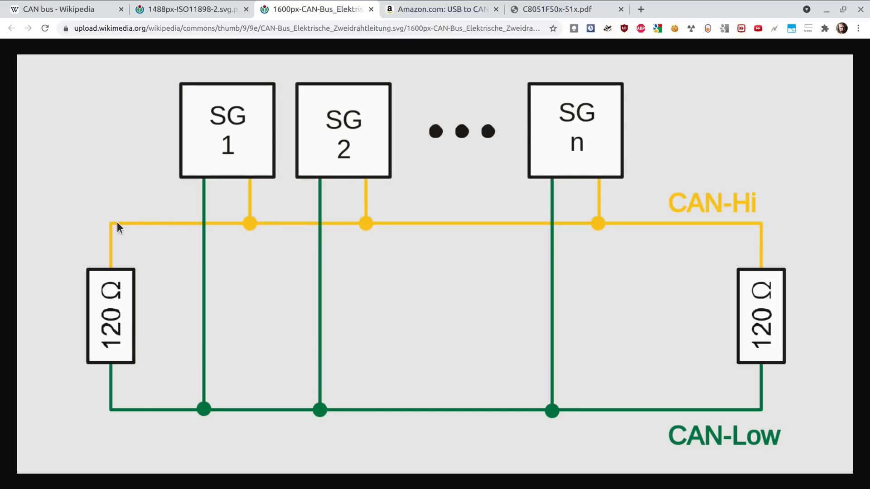
mouse_move(216, 224)
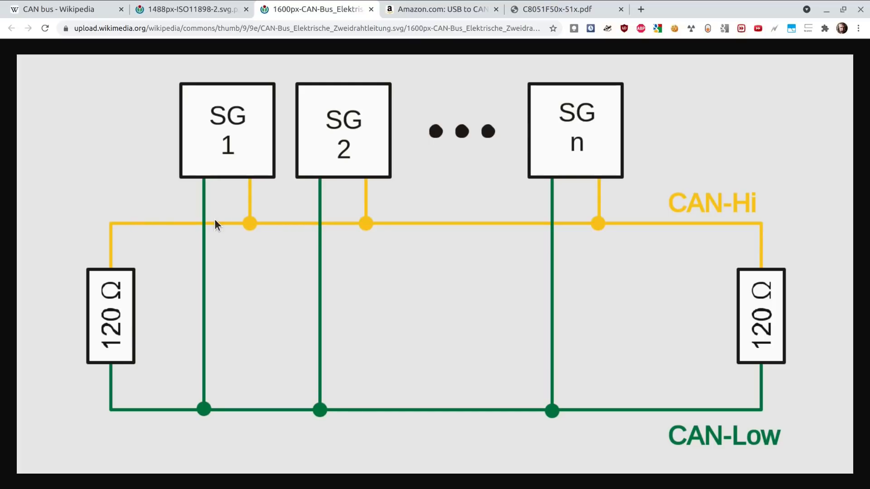
mouse_move(117, 330)
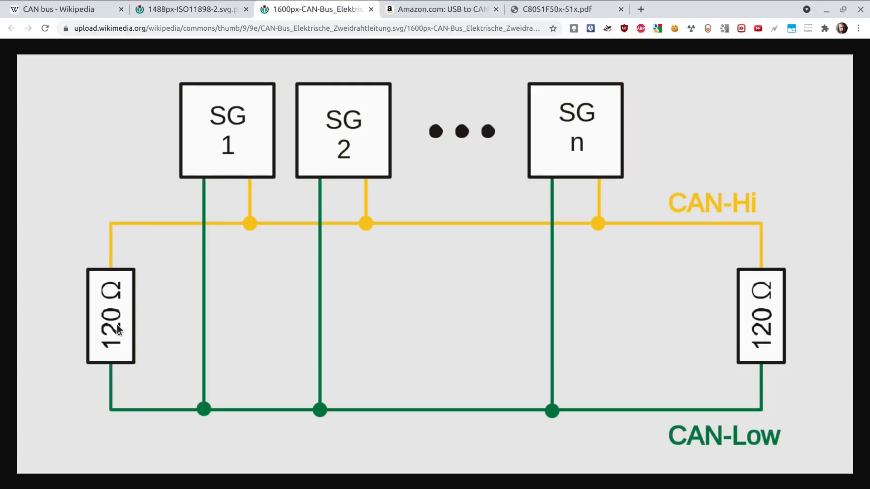
mouse_move(122, 352)
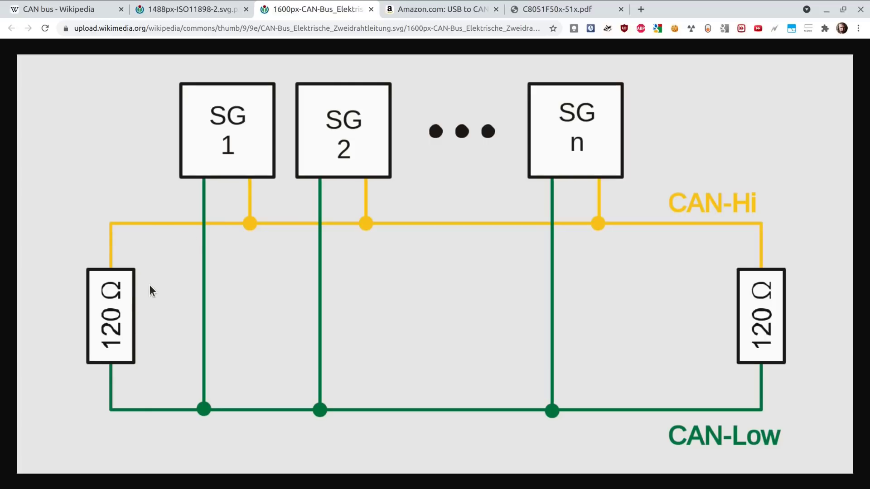
mouse_move(194, 278)
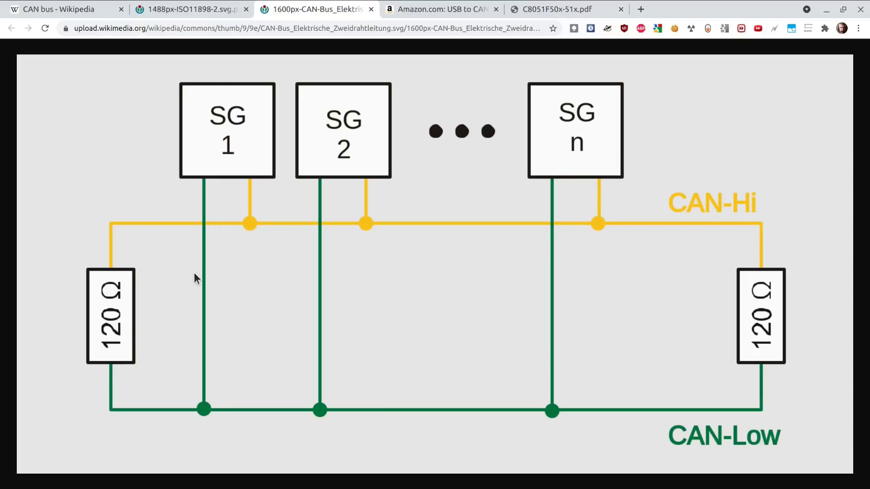
mouse_move(120, 275)
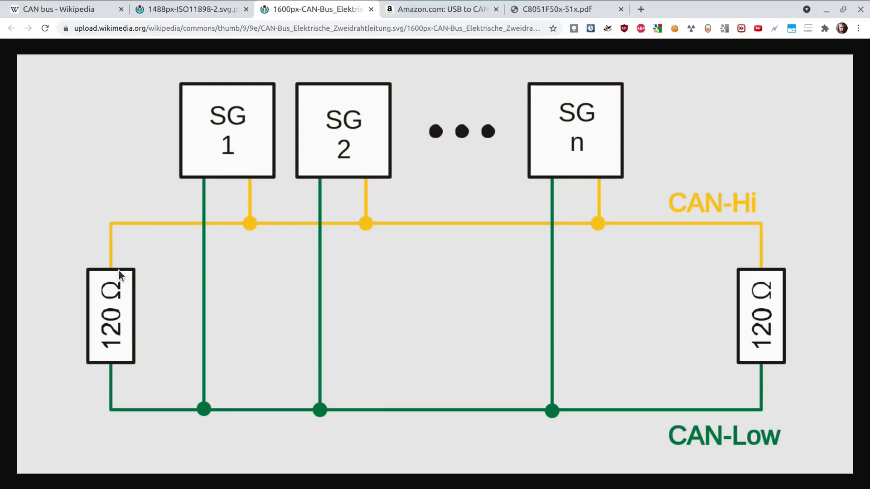
mouse_move(155, 288)
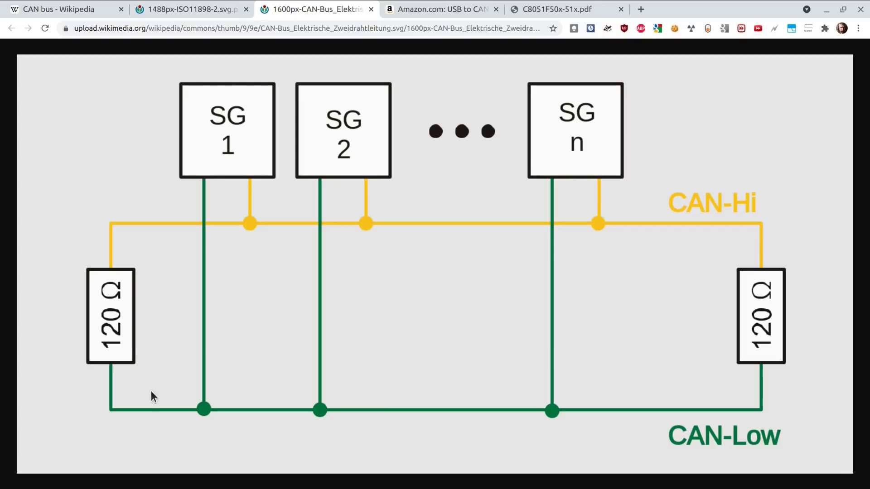
mouse_move(178, 243)
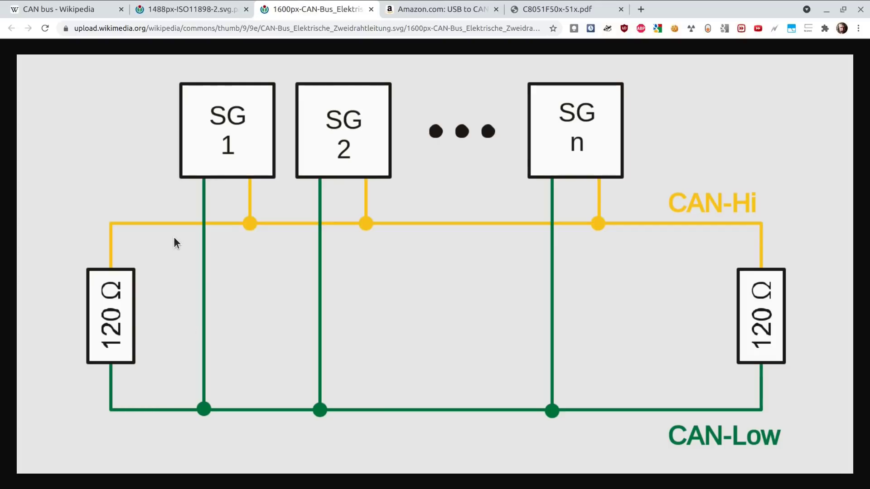
mouse_move(172, 226)
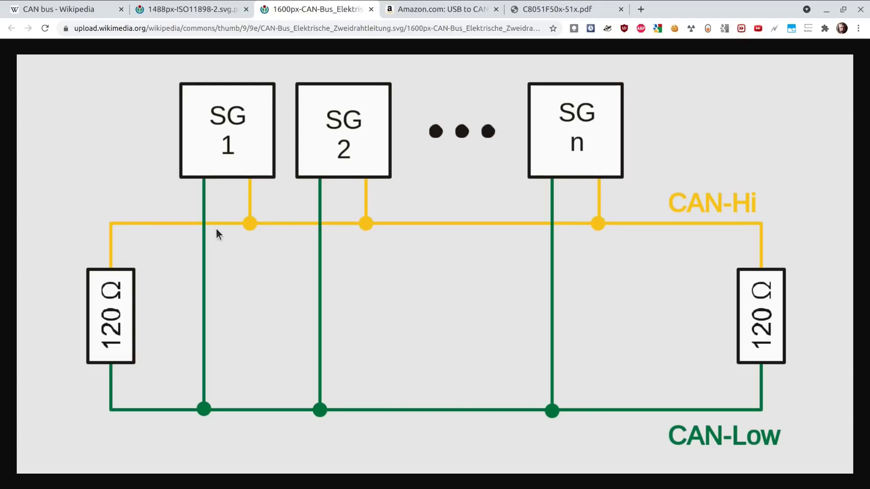
mouse_move(172, 228)
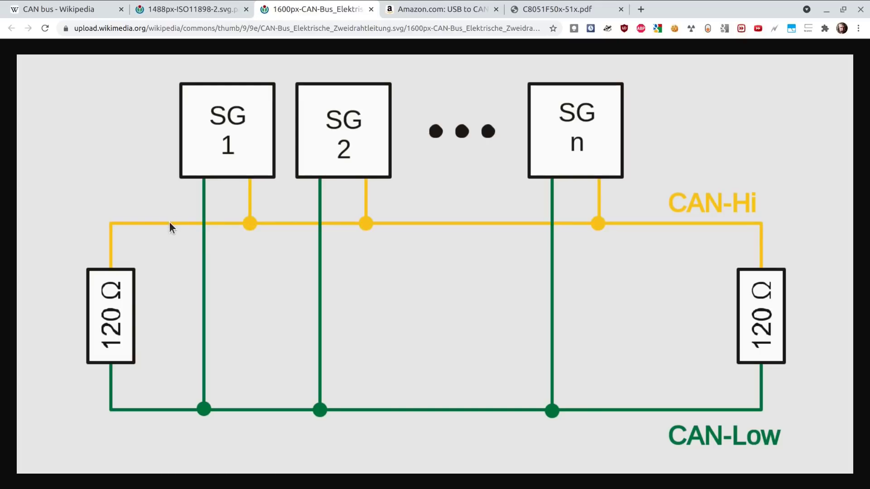
mouse_move(191, 248)
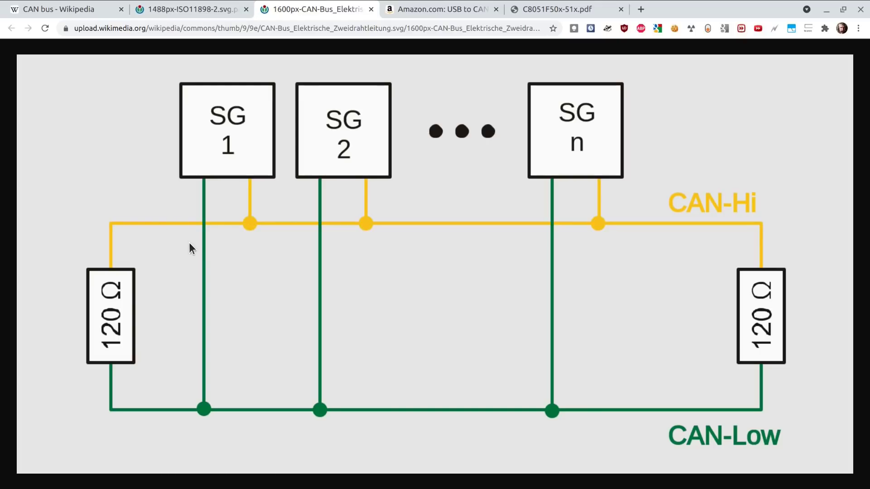
mouse_move(142, 310)
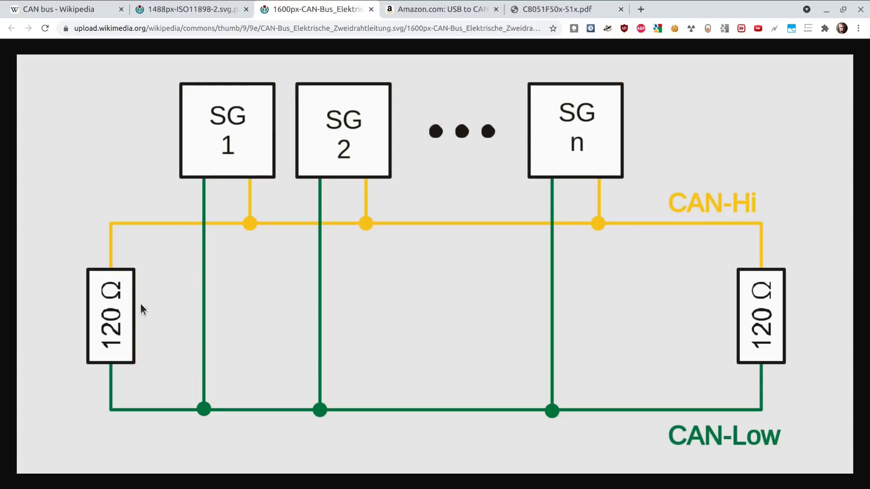
mouse_move(214, 379)
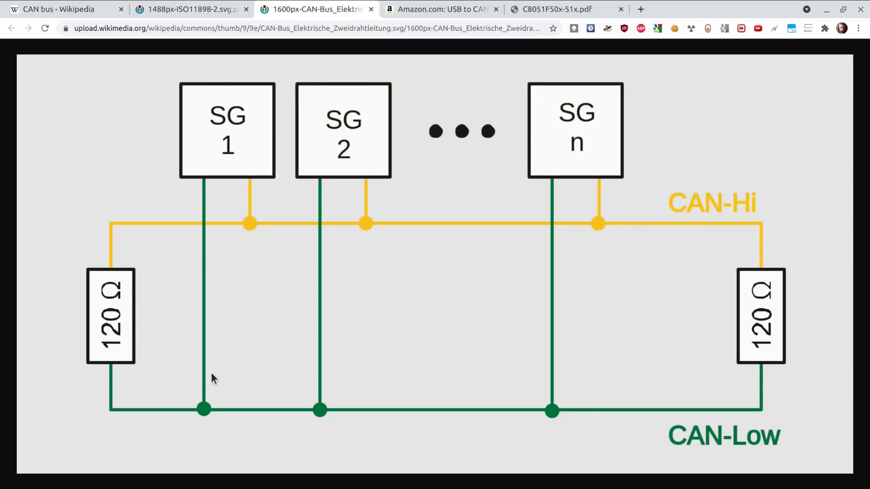
mouse_move(263, 363)
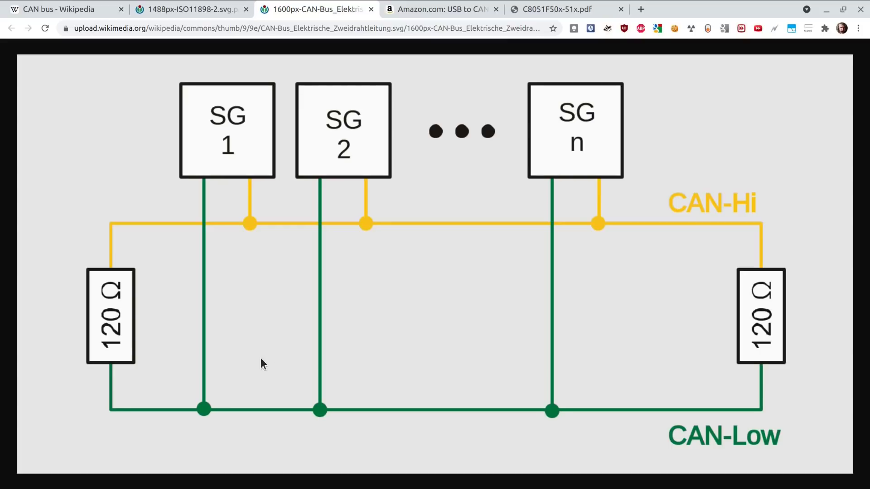
mouse_move(646, 325)
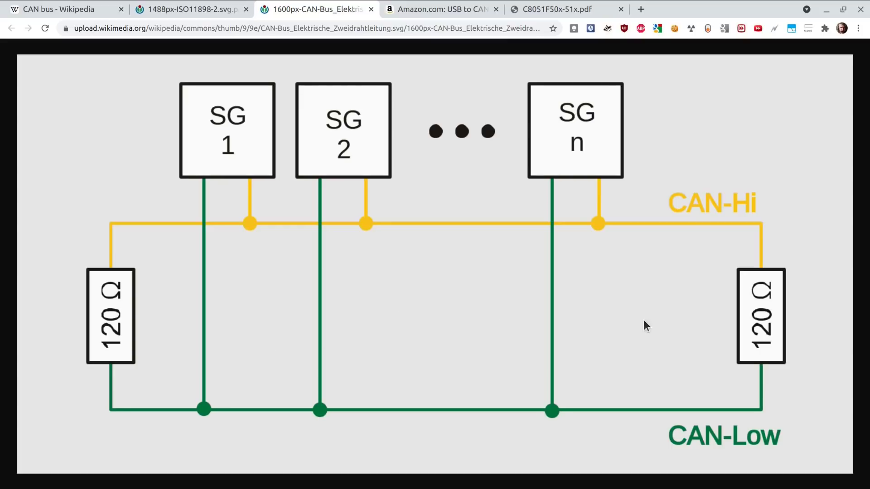
mouse_move(171, 332)
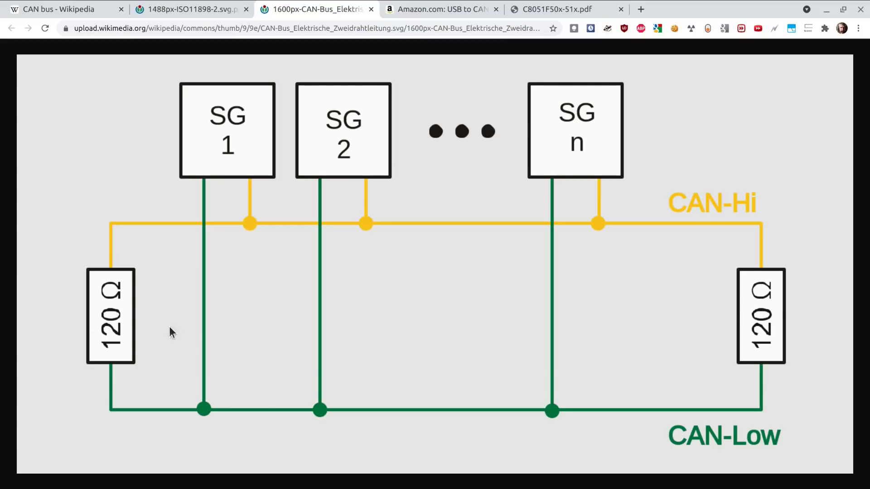
mouse_move(209, 324)
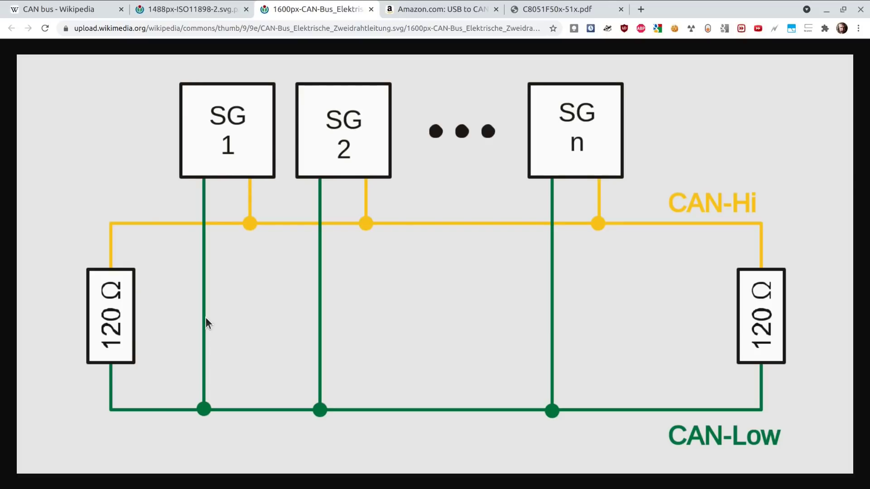
mouse_move(363, 117)
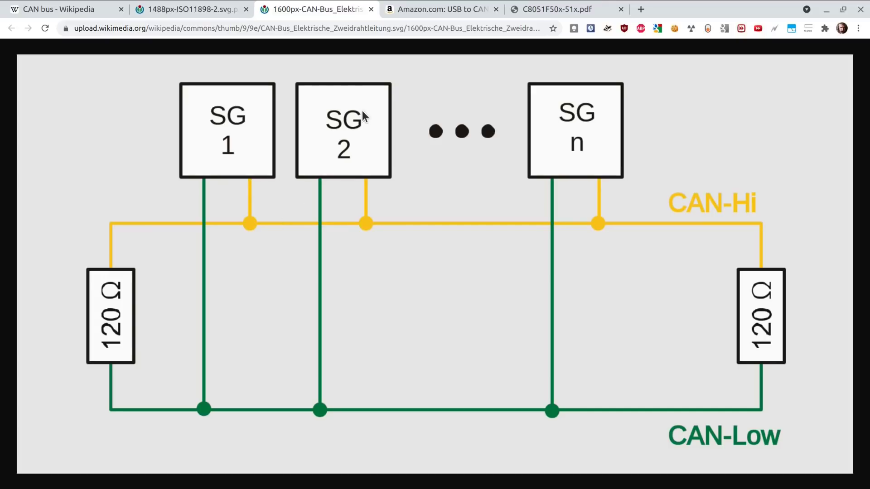
mouse_move(442, 9)
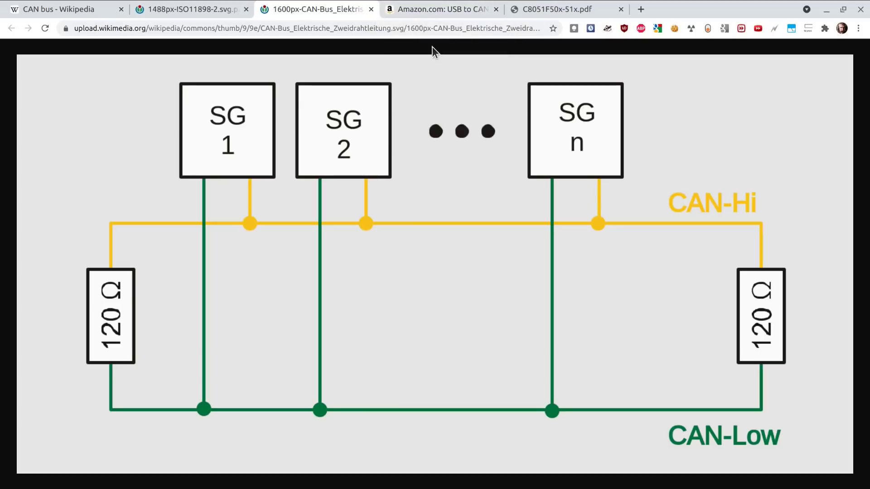
- Show the Innomaker USB to CAN converter listing down to its USB connectivity specs
click(441, 9)
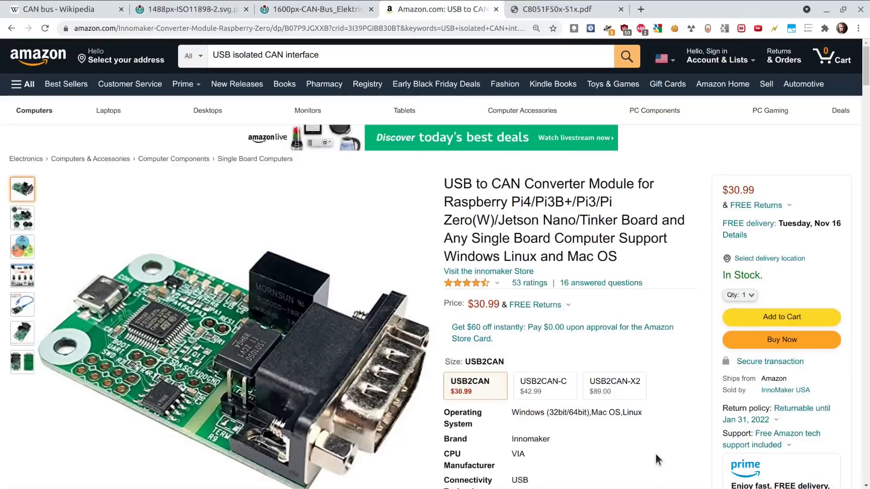
scroll(down, 3)
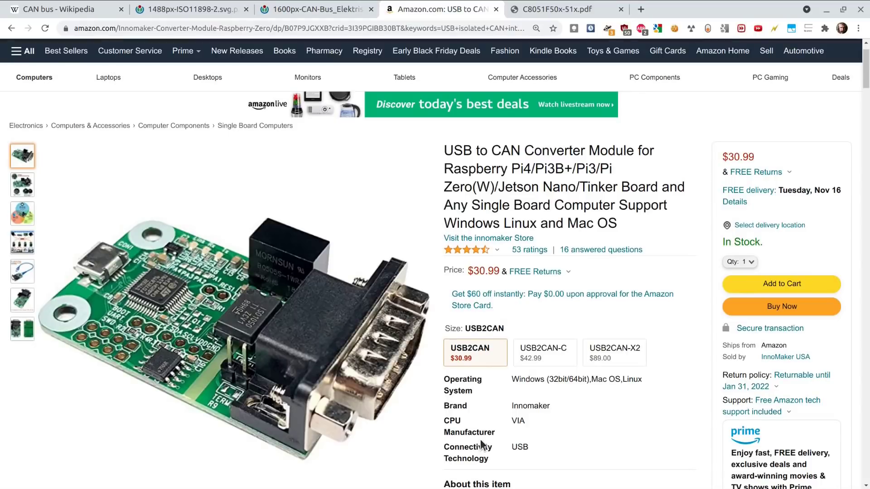
mouse_move(299, 431)
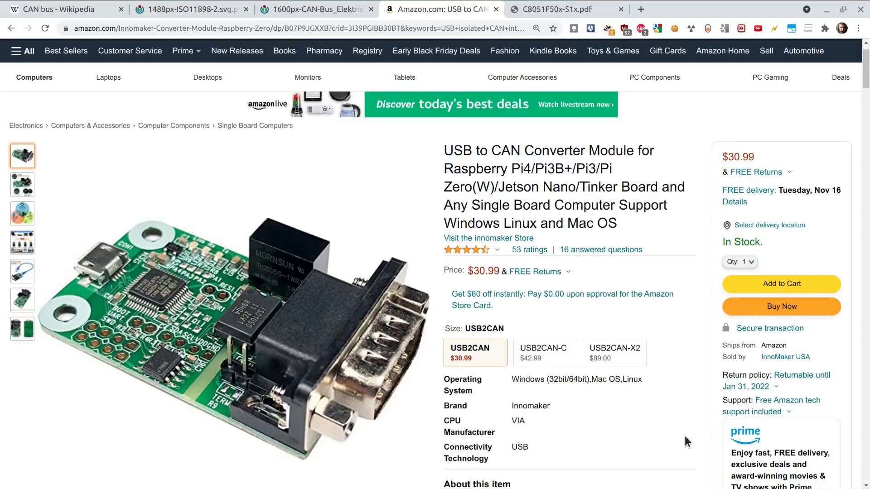
mouse_move(682, 442)
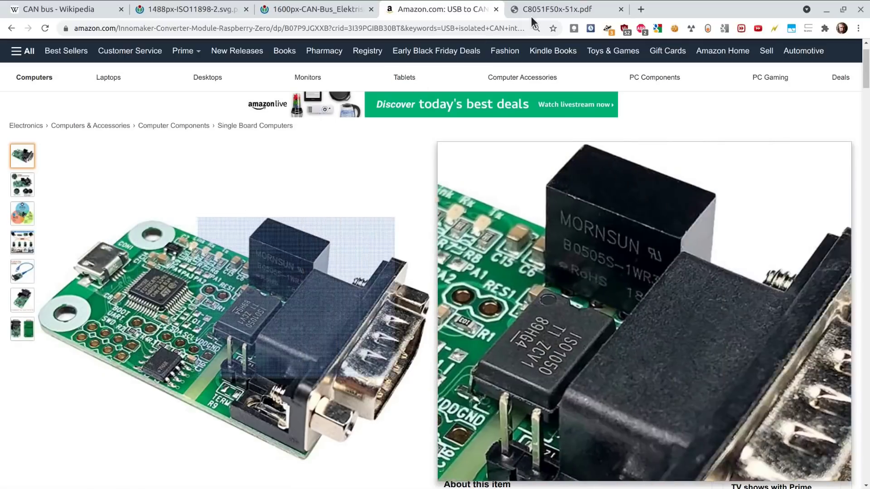
- Show the C8051F50x/F51x datasheet's first-page block diagram listing the CAN peripheral
click(555, 9)
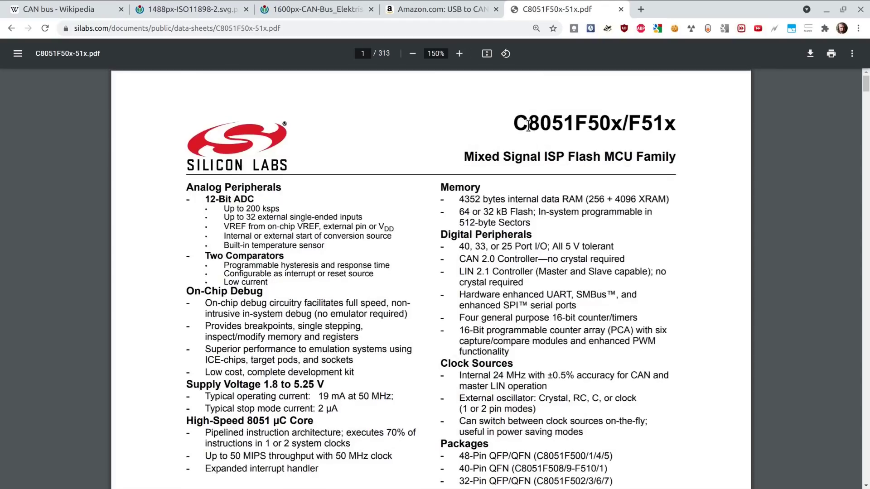
mouse_move(491, 246)
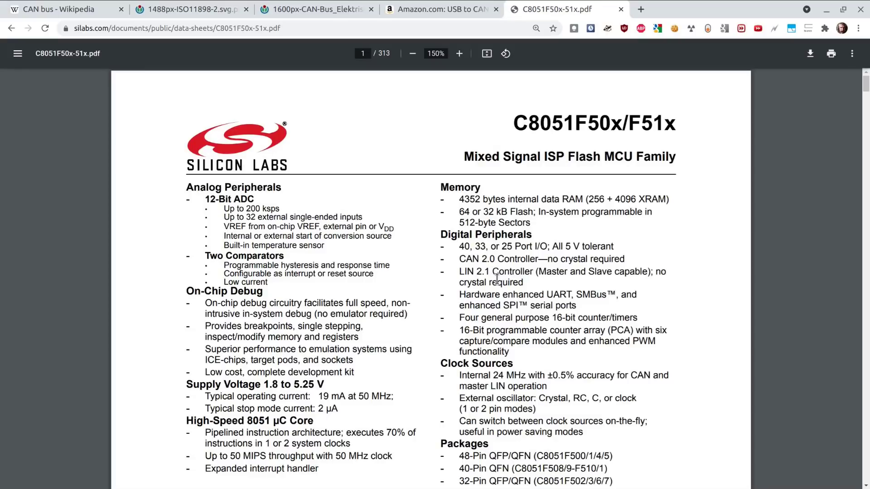
scroll(down, 3)
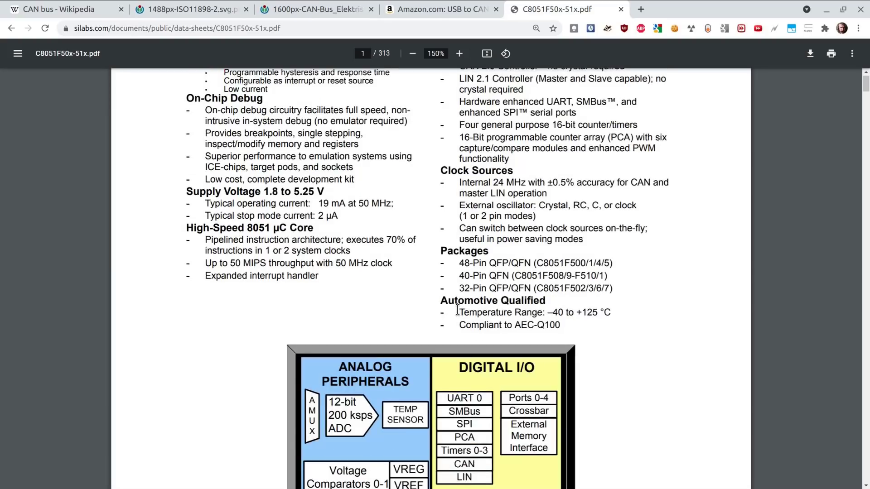
scroll(down, 3)
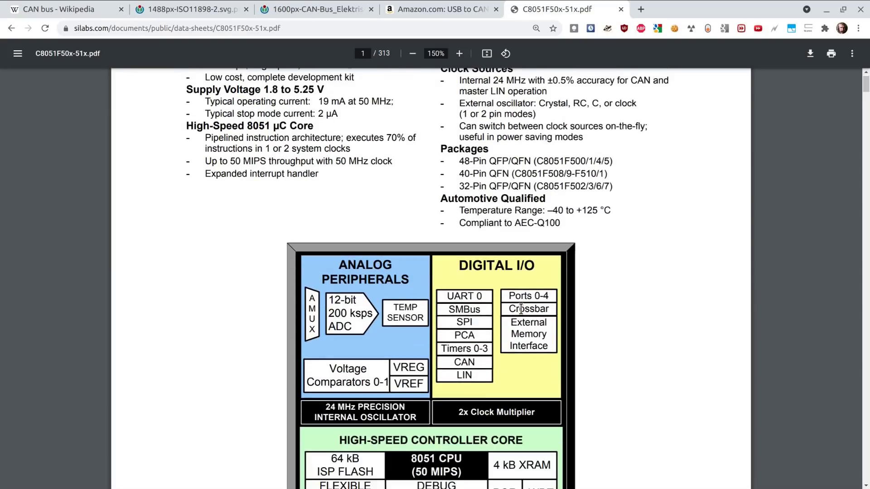
scroll(down, 3)
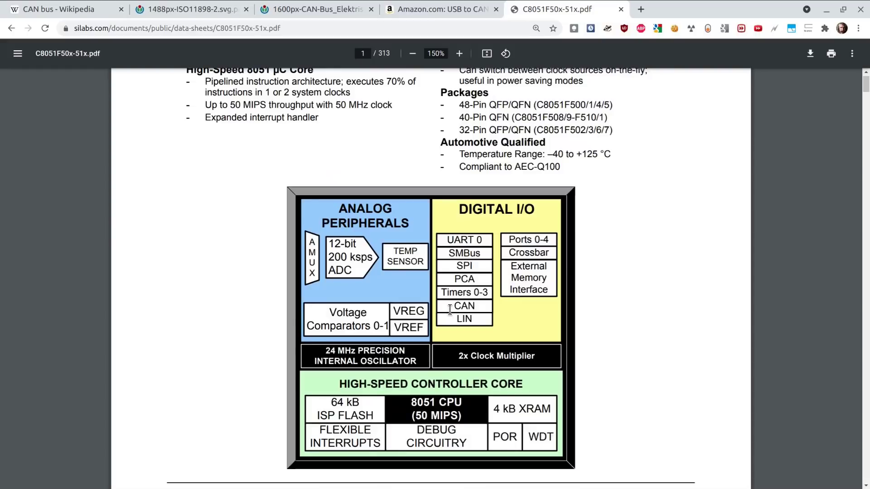
mouse_move(480, 317)
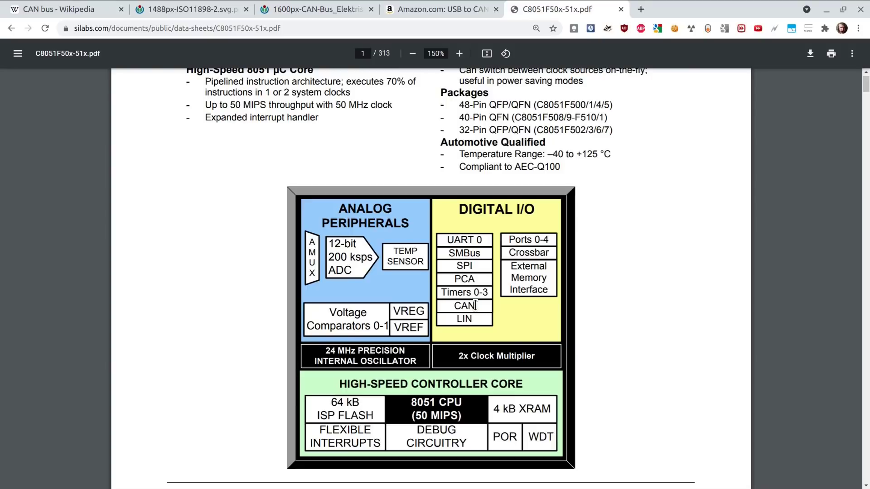
mouse_move(488, 239)
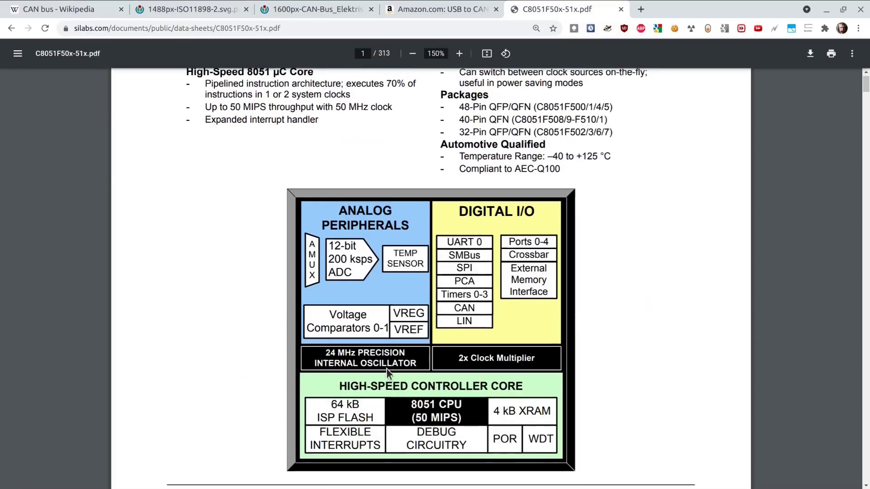
scroll(down, 3)
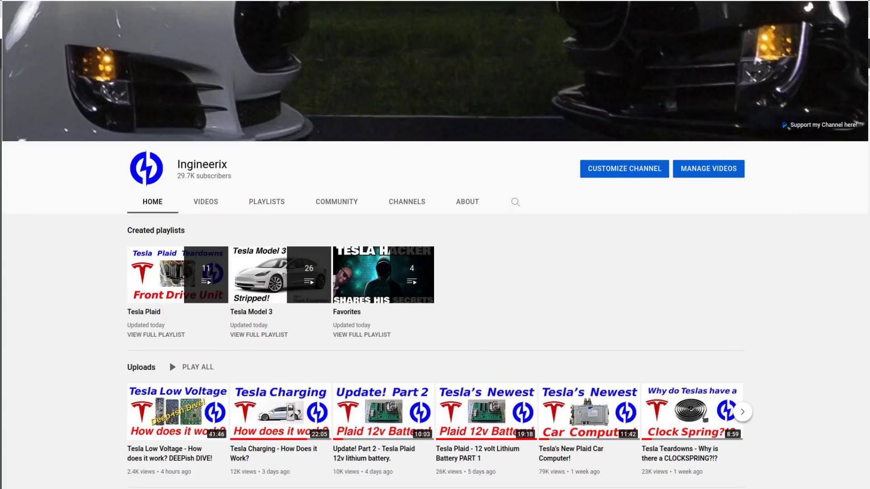
- Show the YouTube channel's About page with its description, details and support link
click(467, 201)
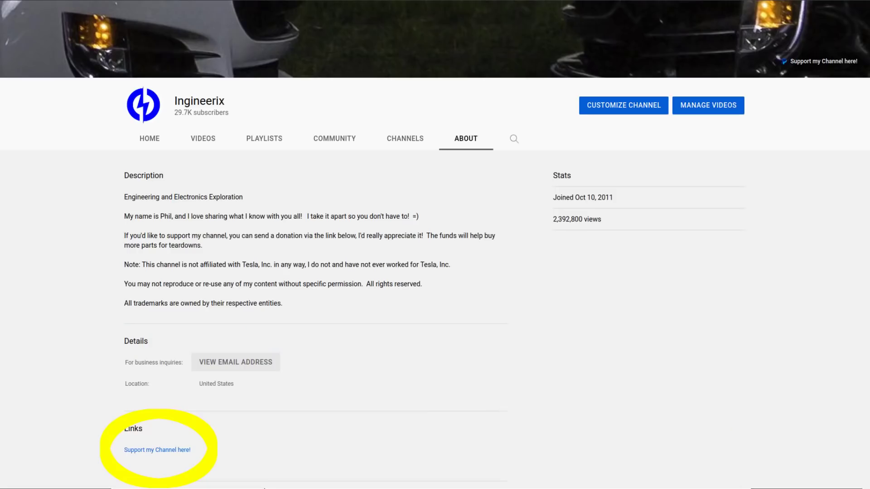